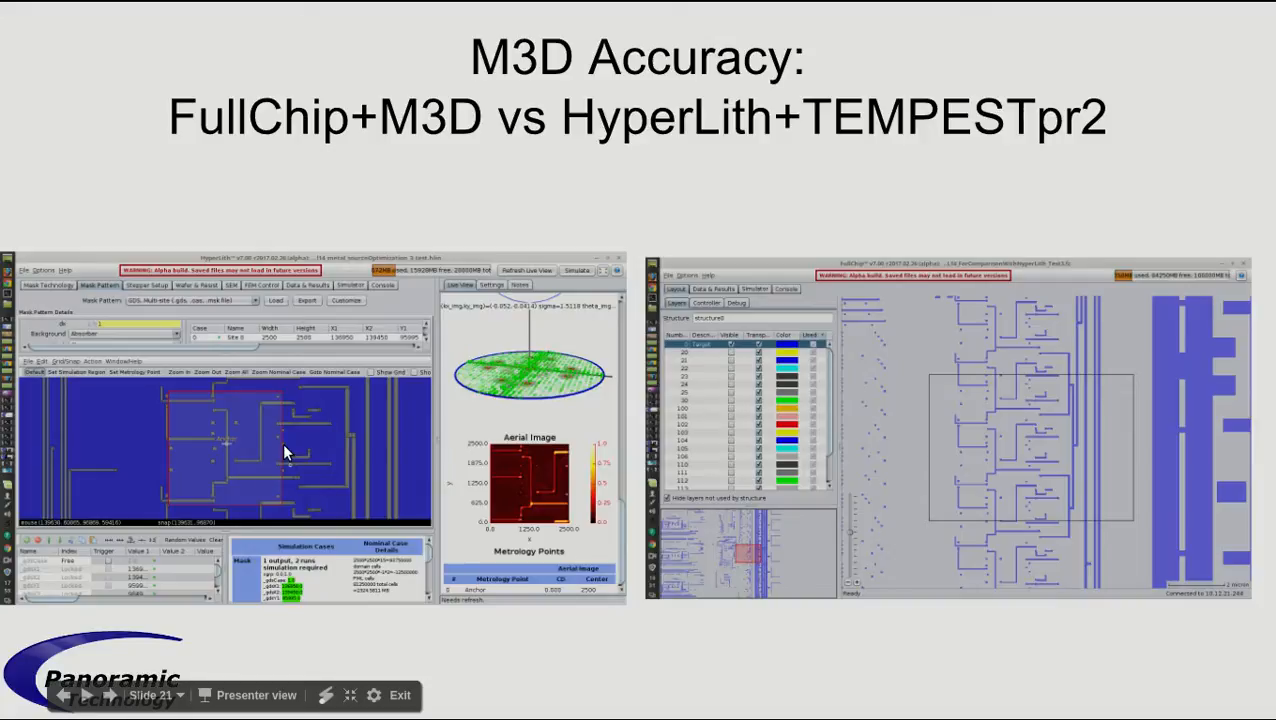
mouse_move(330, 412)
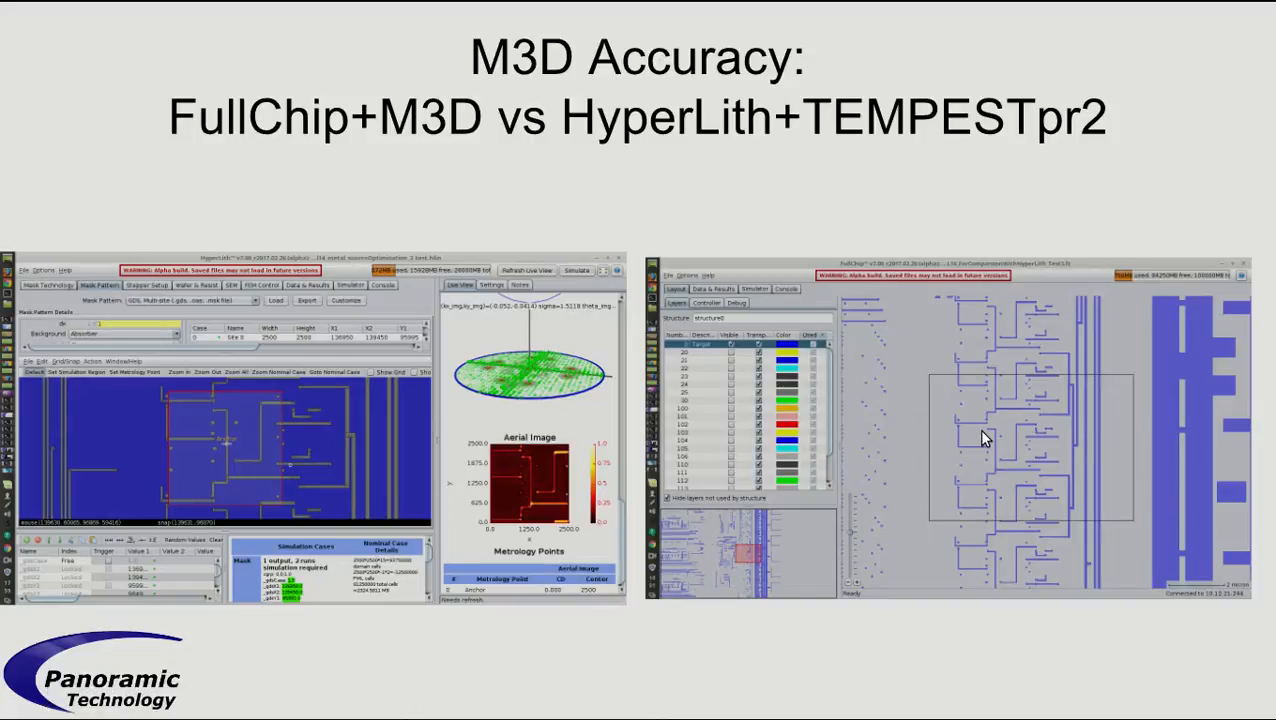
mouse_move(1010, 442)
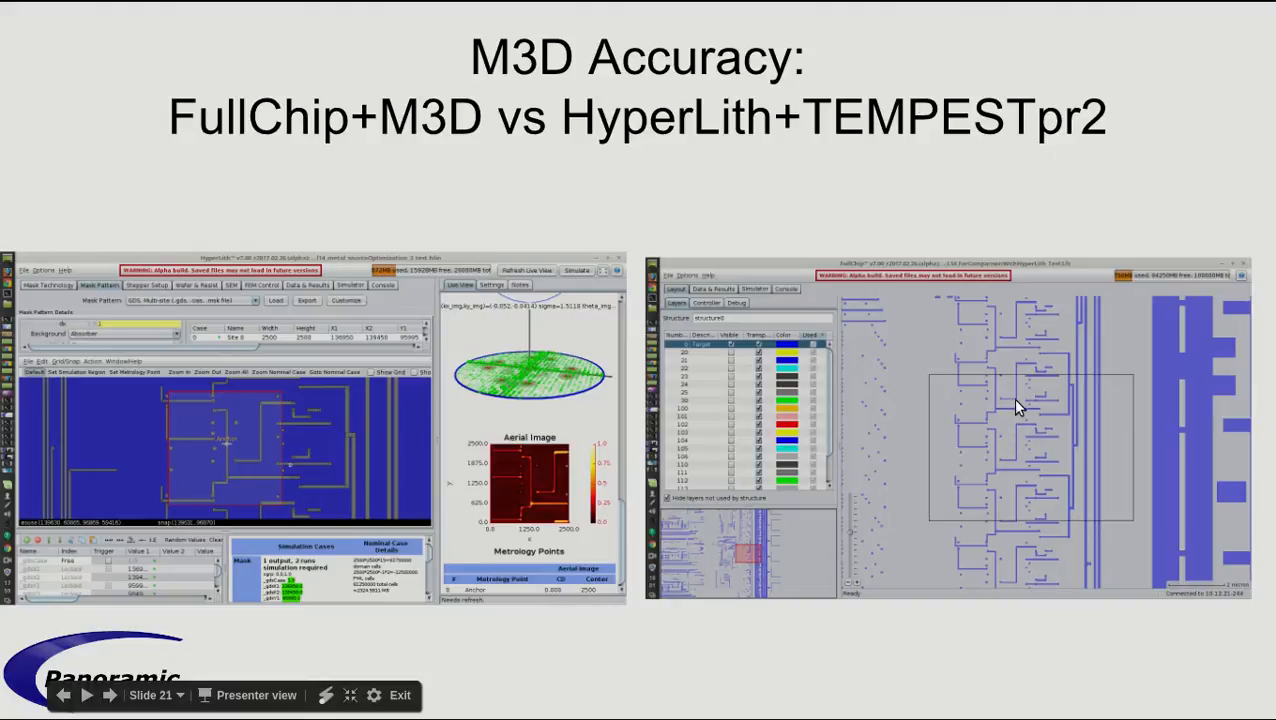
mouse_move(388, 404)
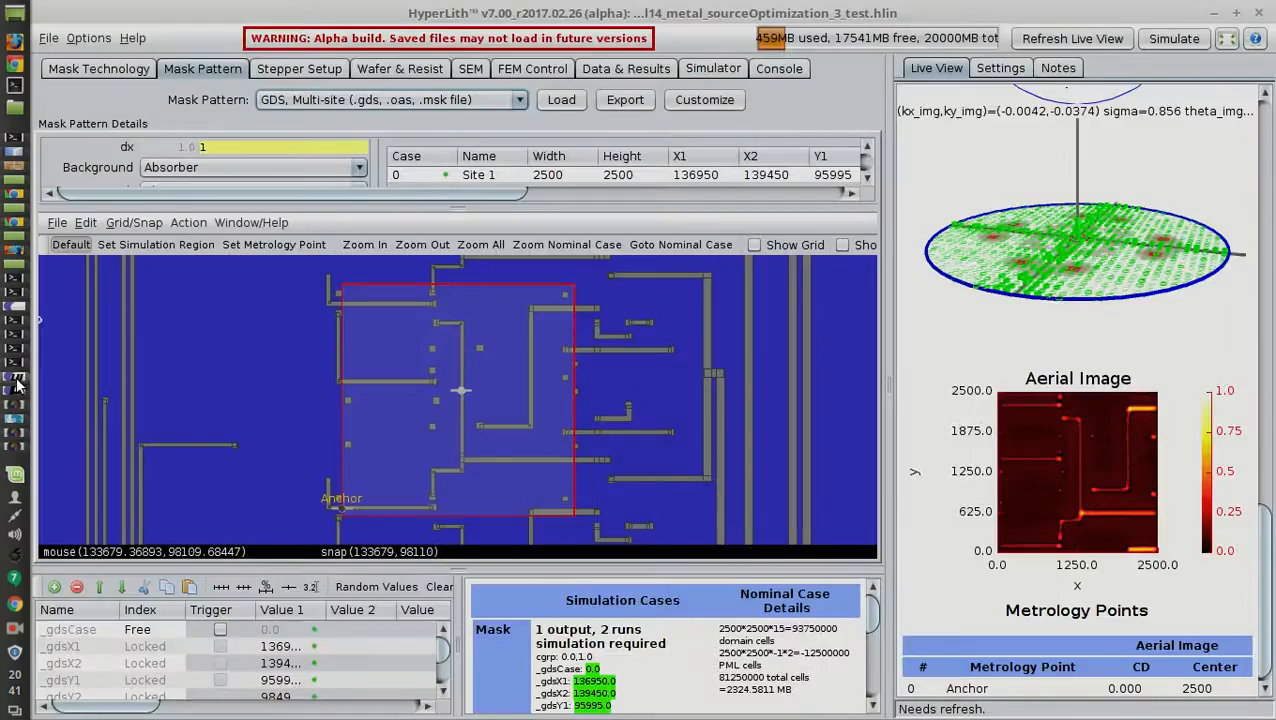
mouse_move(570, 344)
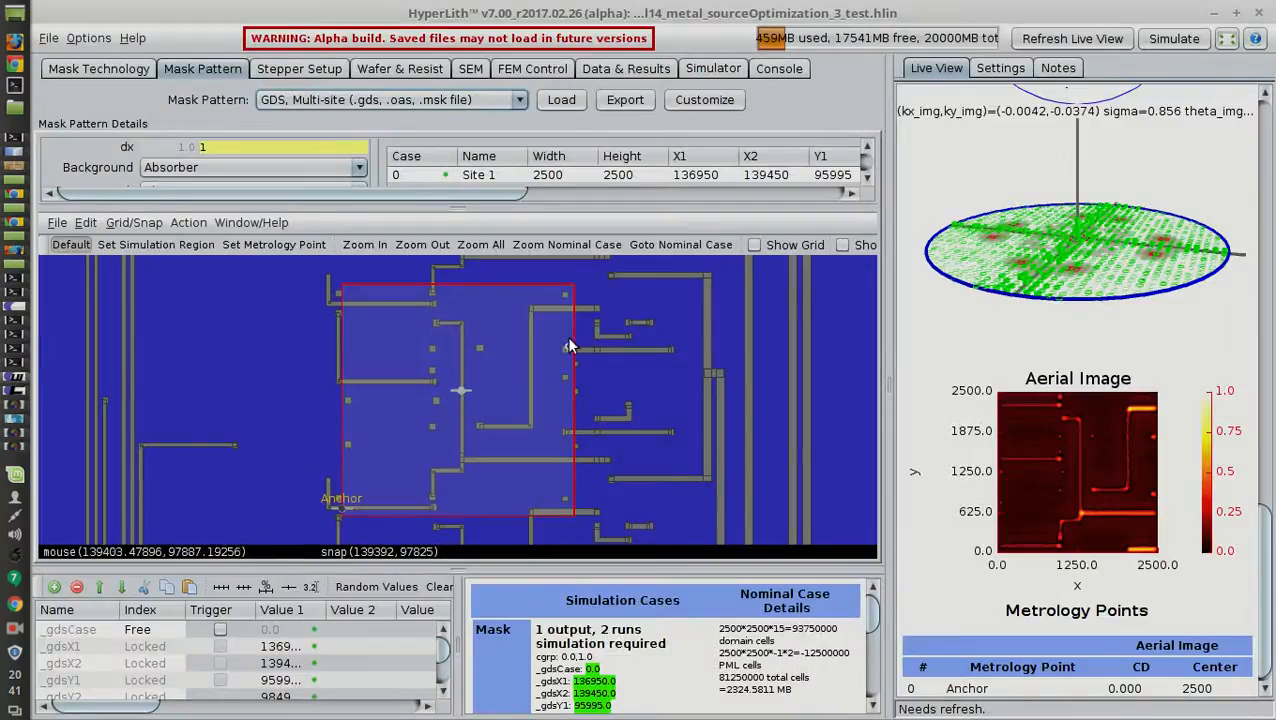
mouse_move(512, 384)
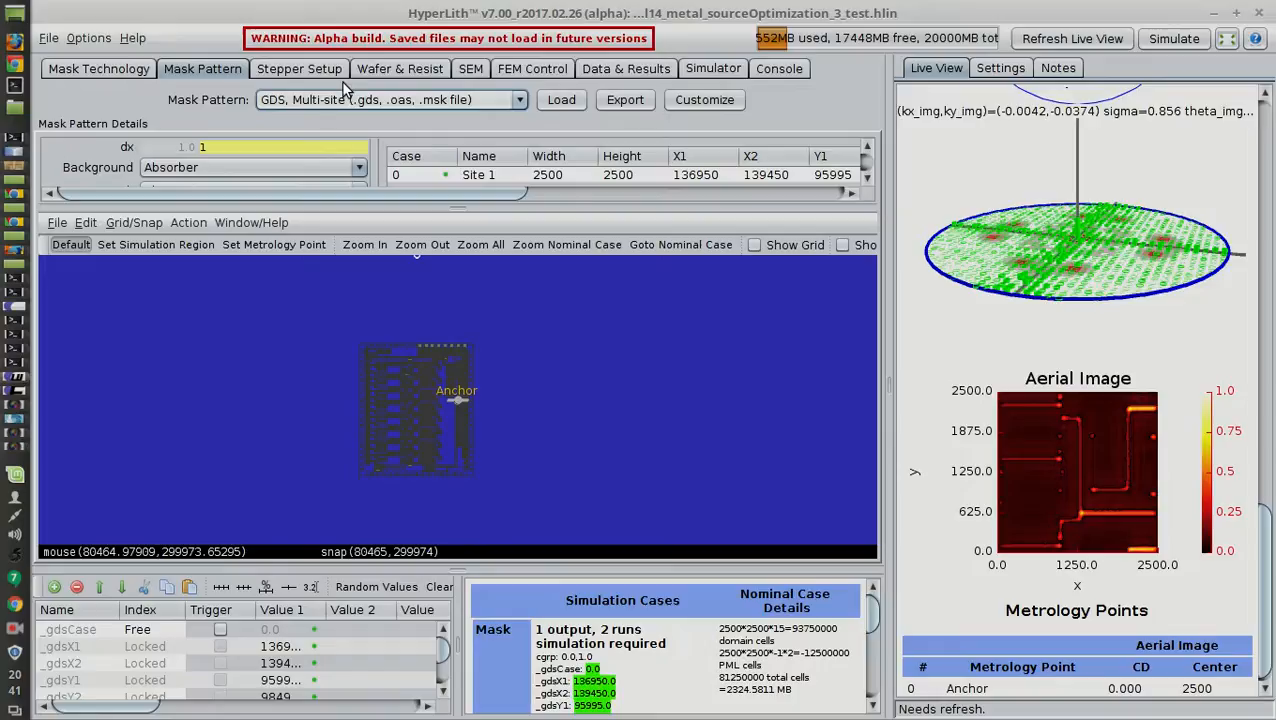
mouse_move(464, 404)
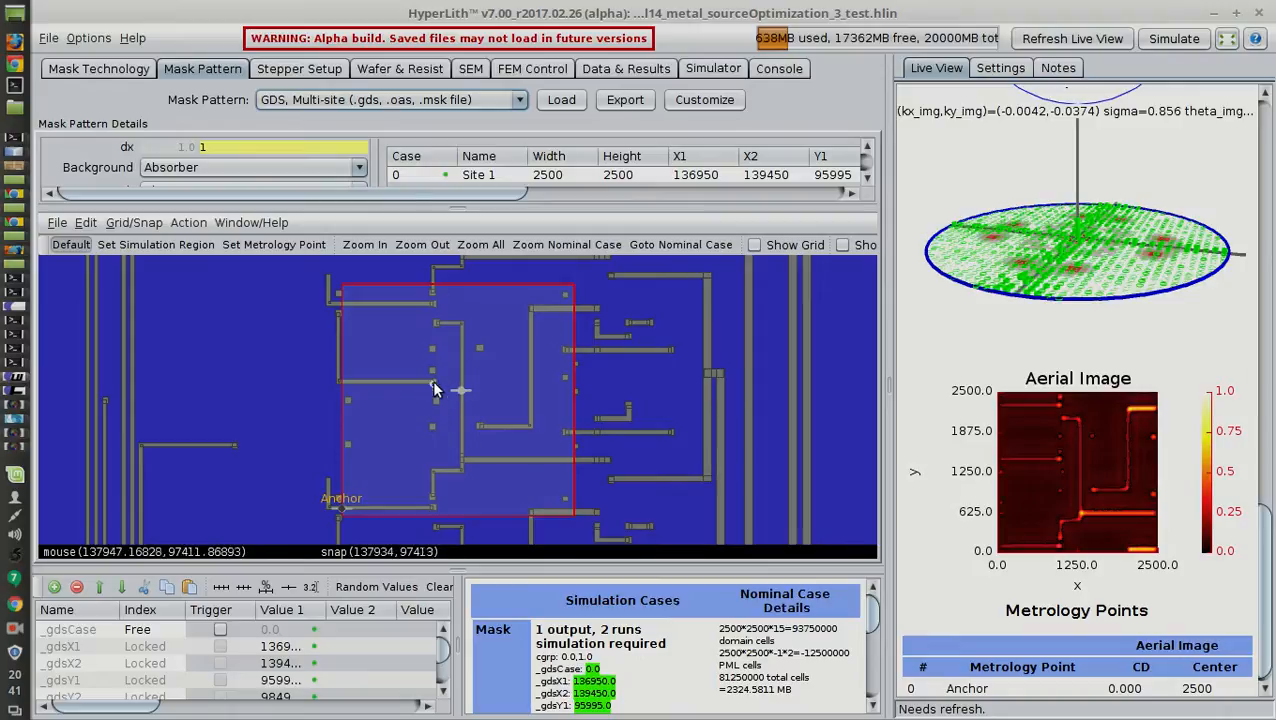
mouse_move(432, 388)
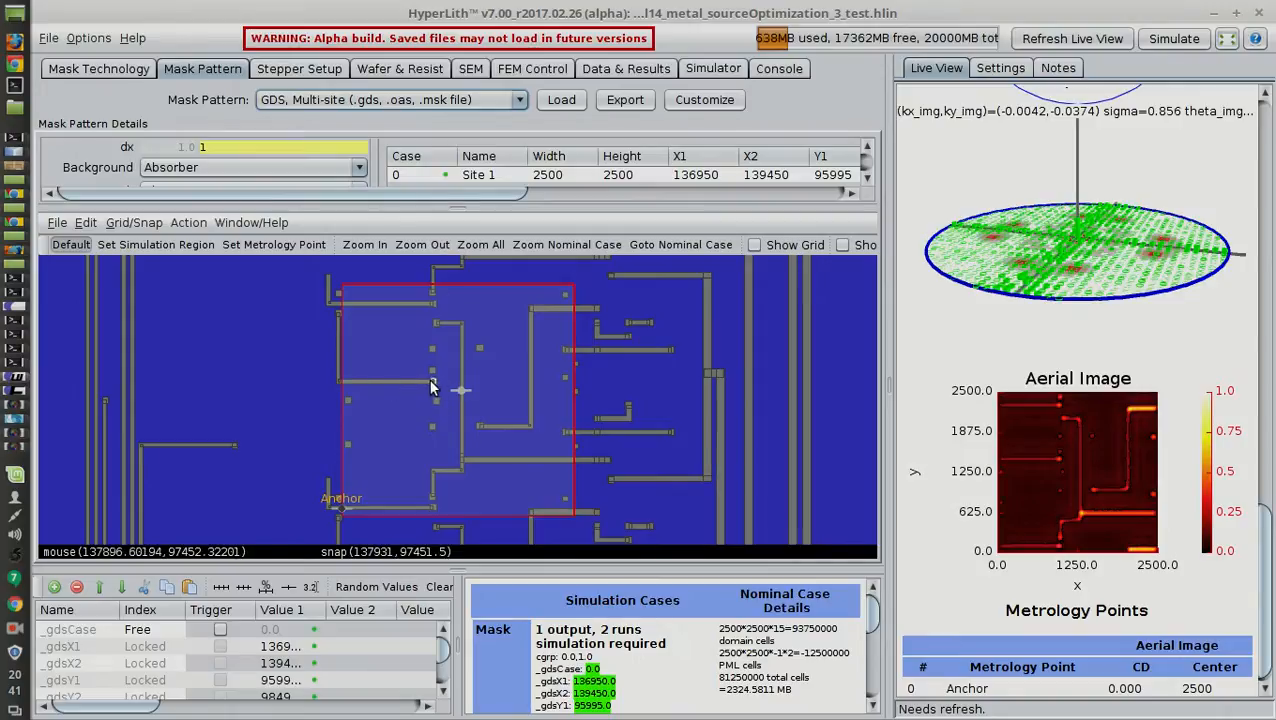
mouse_move(460, 418)
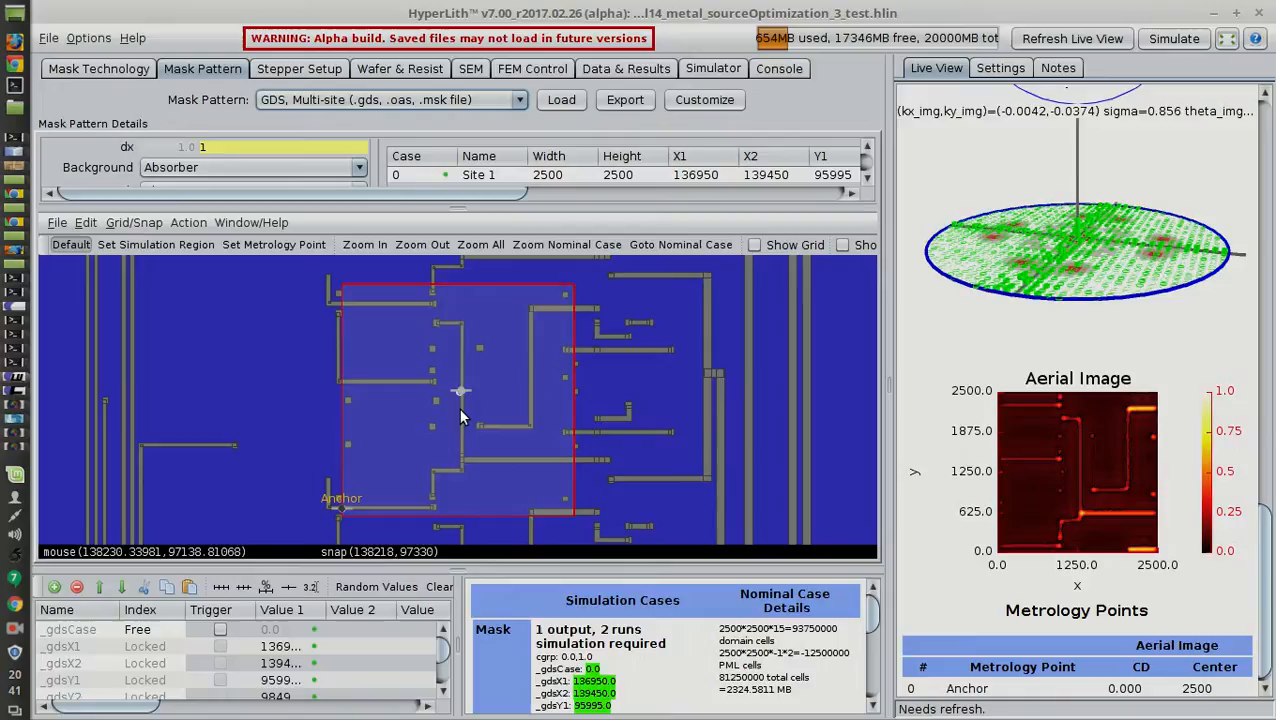
mouse_move(472, 420)
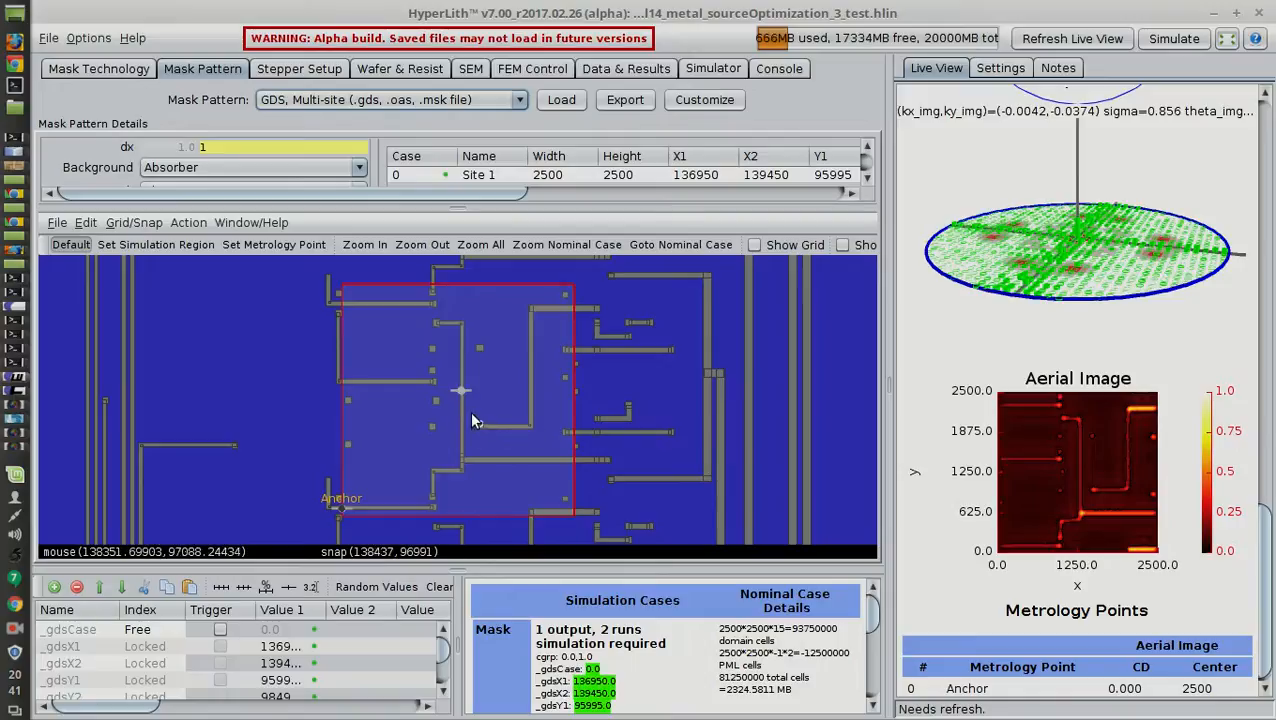
mouse_move(938, 330)
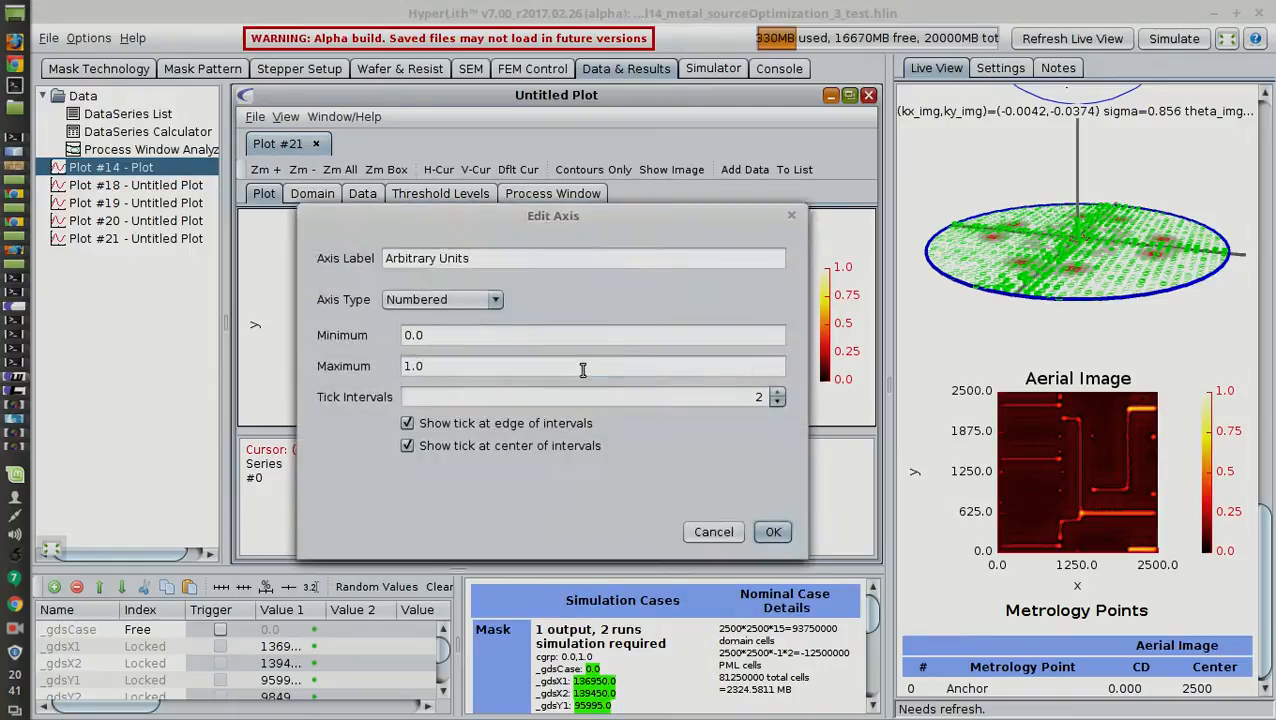
Set the best-focus aerial image plot's colour-bar maximum to 0.5.
click(772, 532)
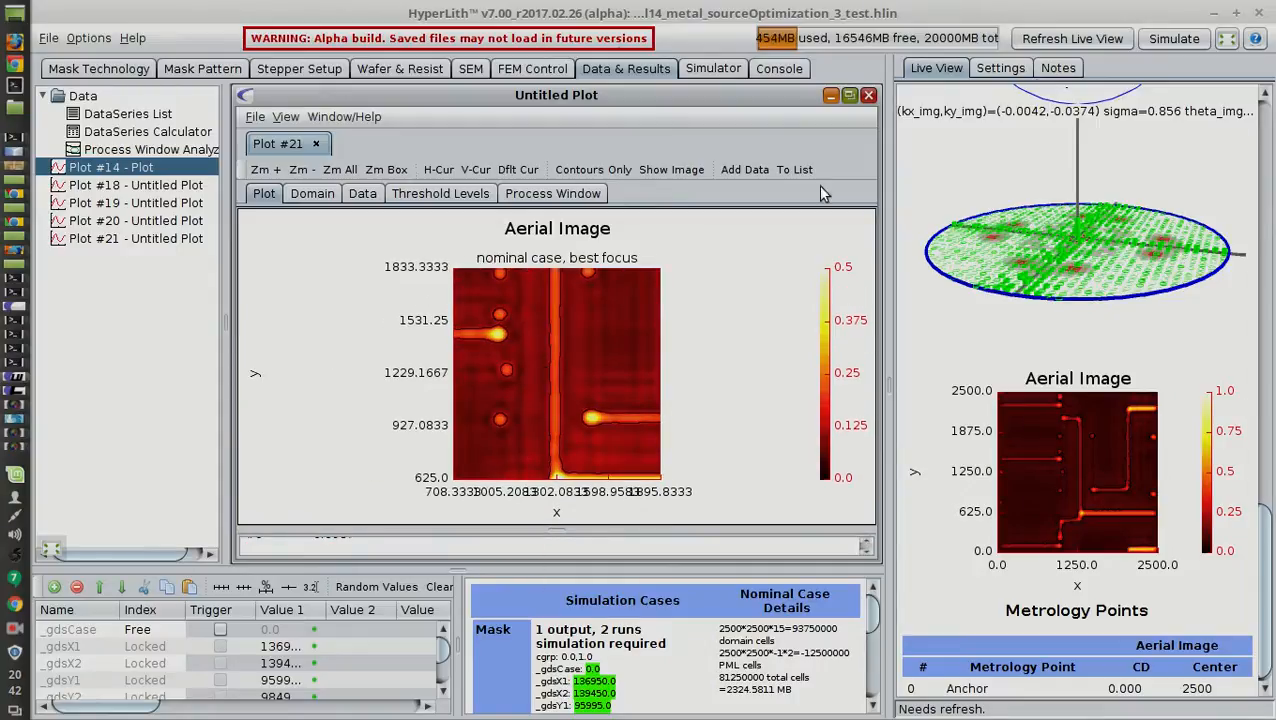
click(848, 94)
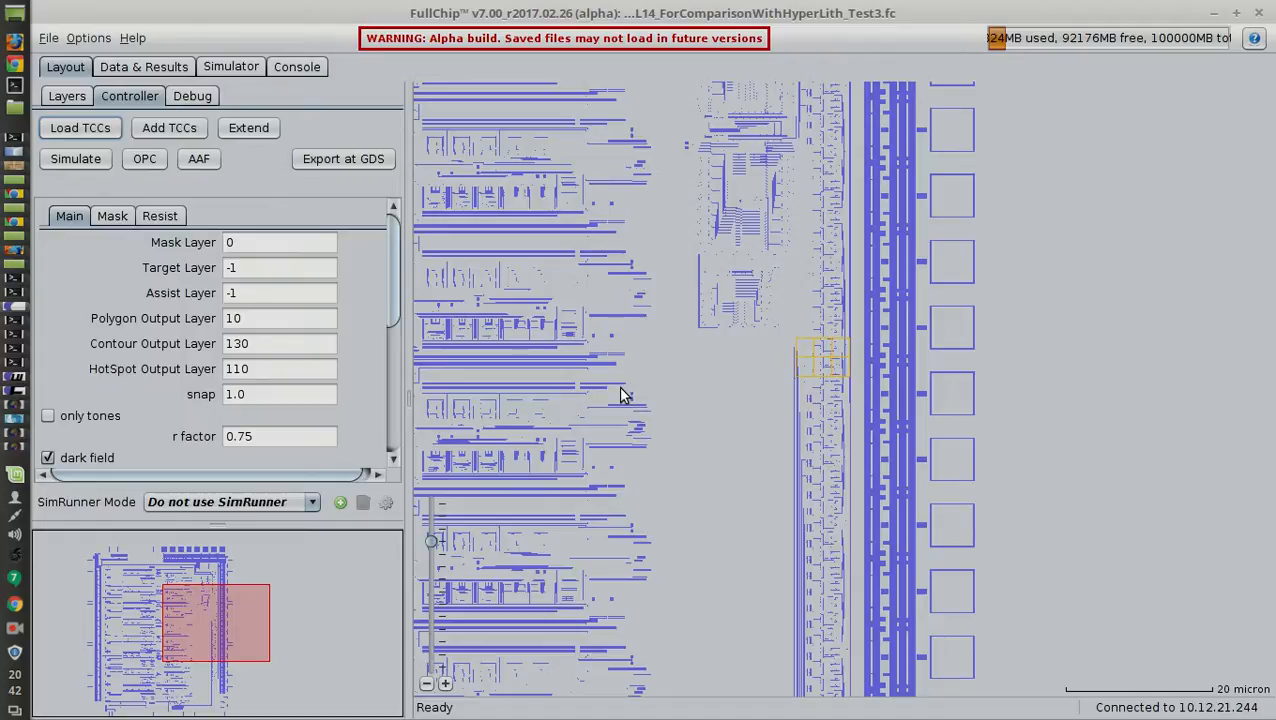
mouse_move(670, 436)
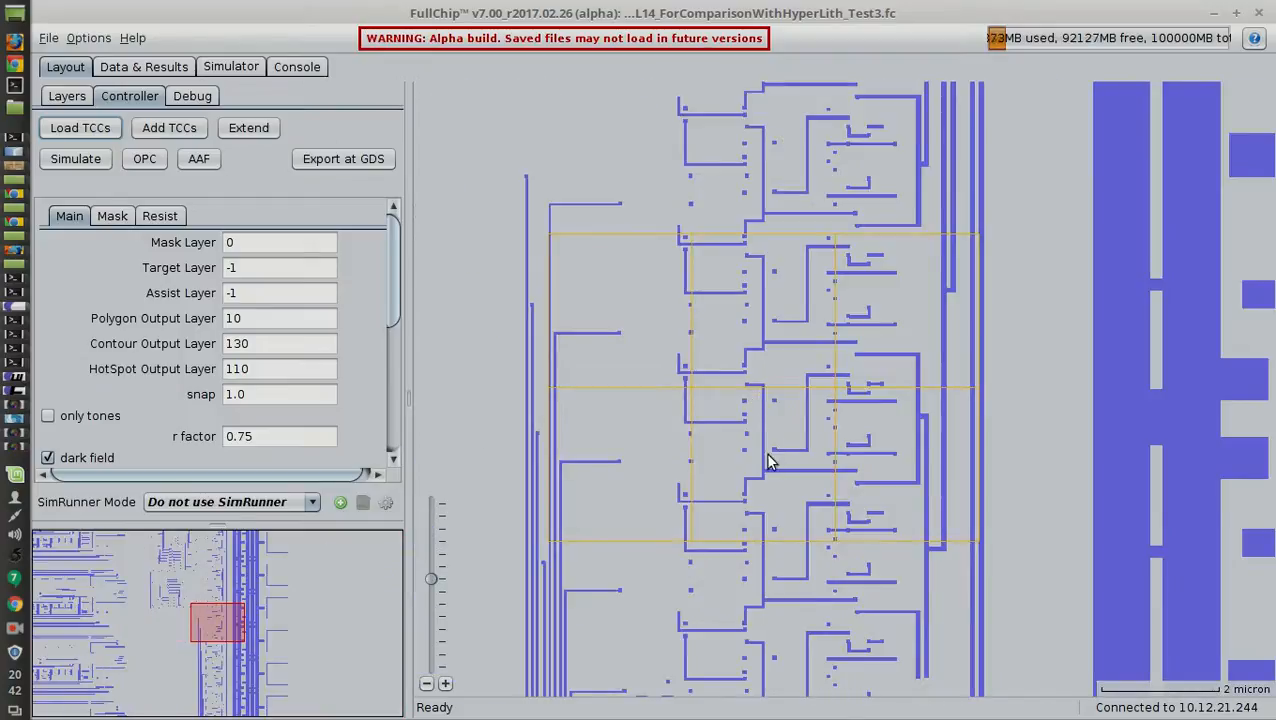
mouse_move(752, 486)
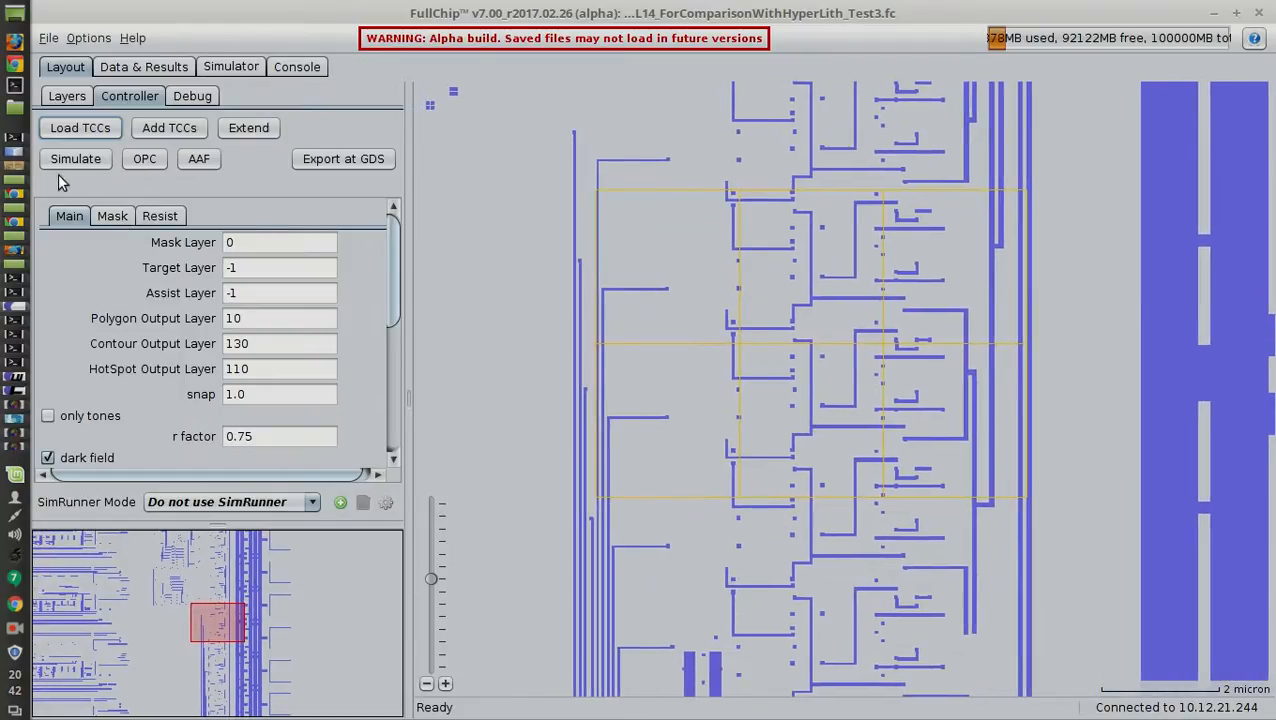
Run the simulation so printed contours appear over the metal lines and contacts.
click(76, 158)
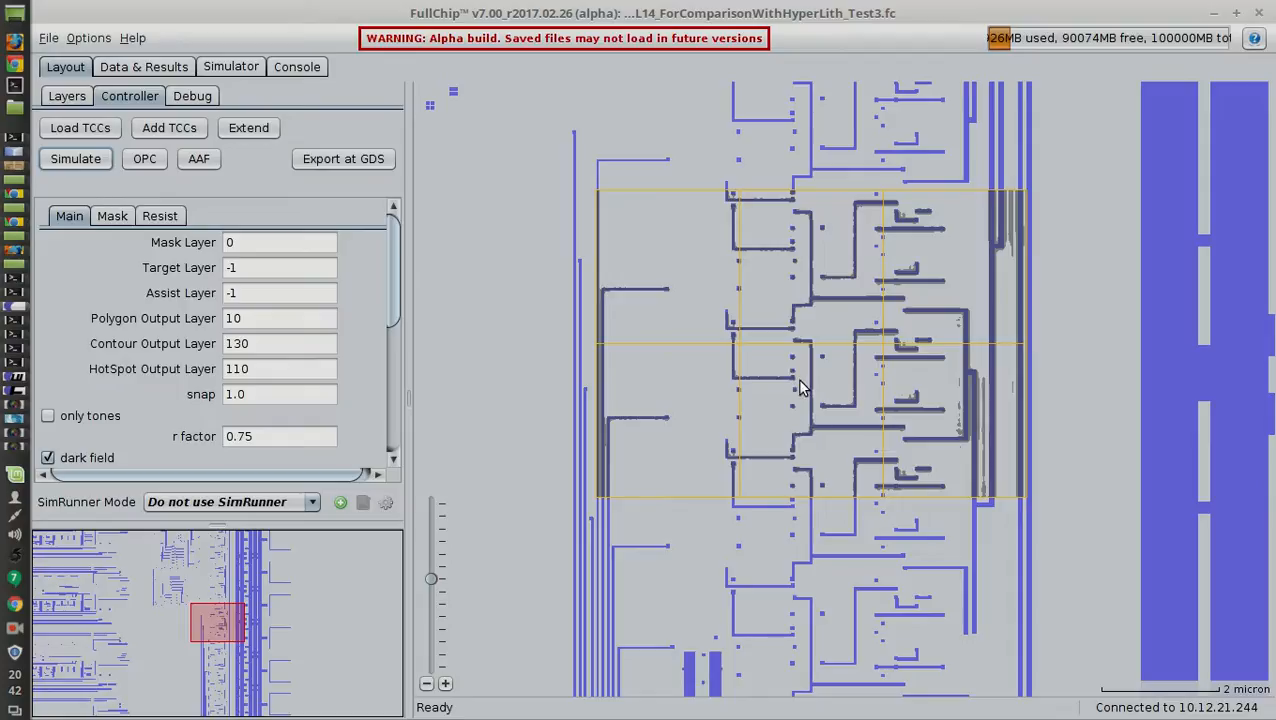
mouse_move(724, 376)
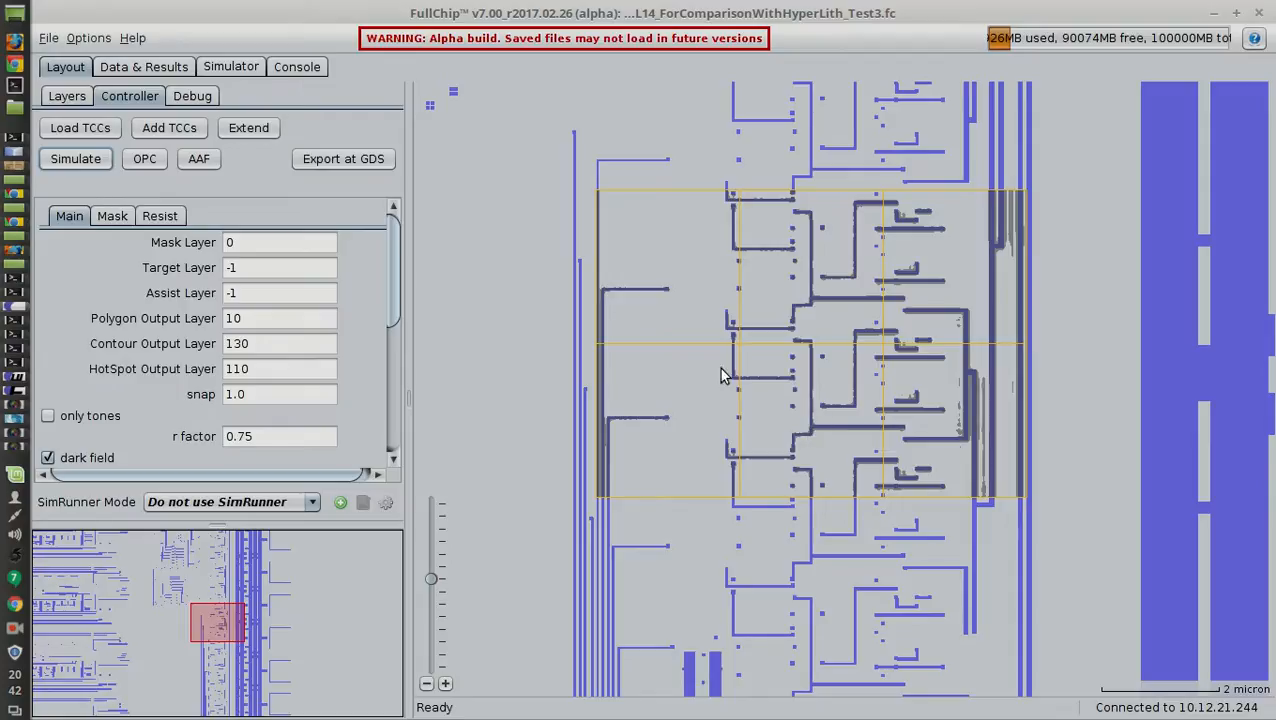
mouse_move(812, 440)
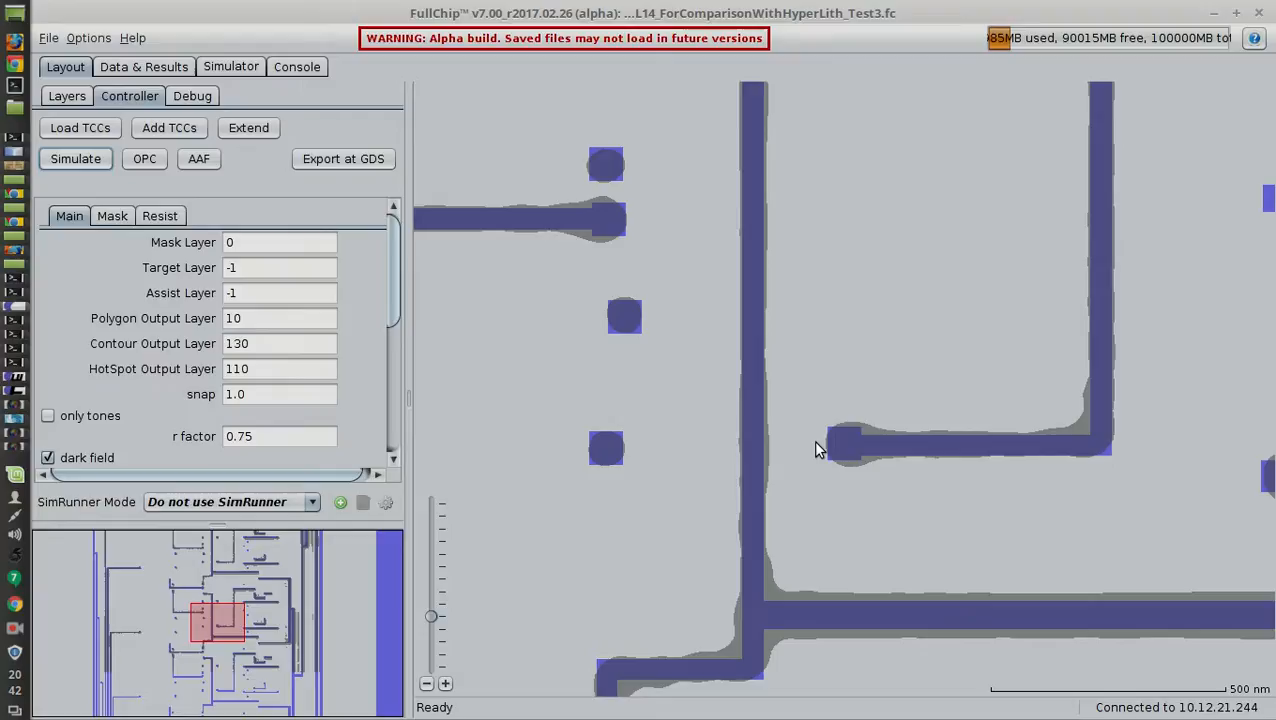
mouse_move(732, 424)
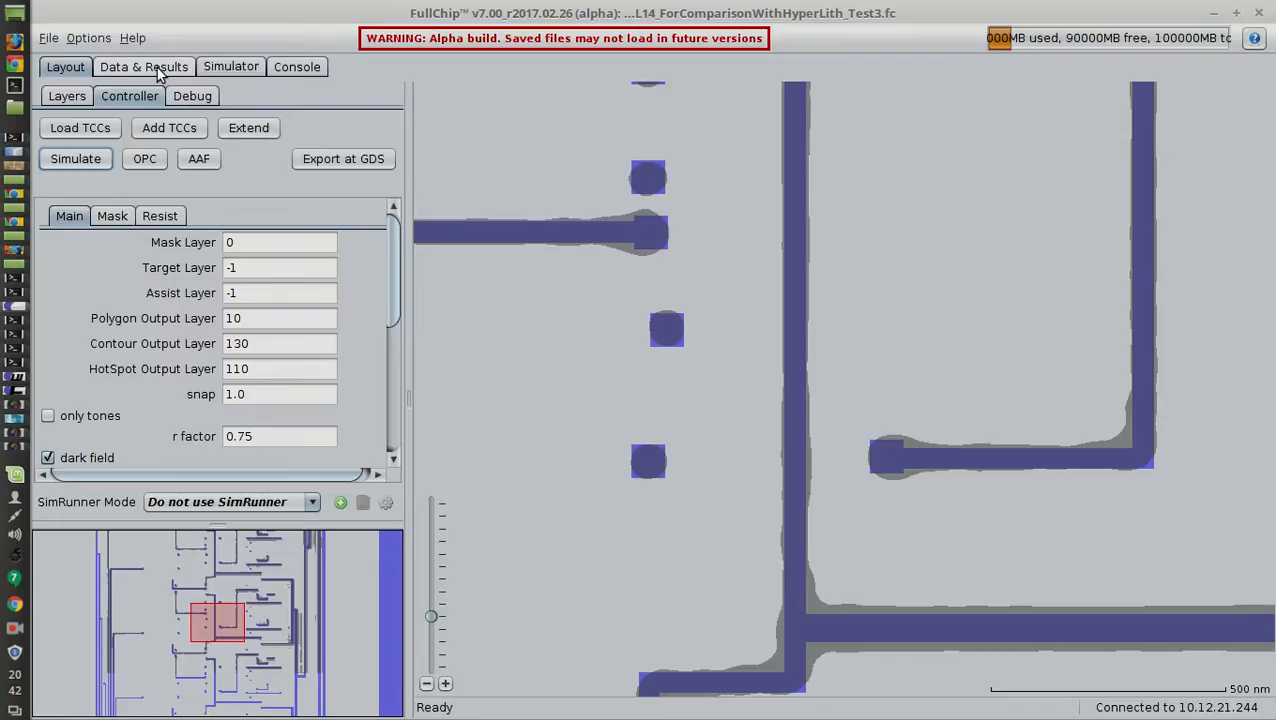
Display an Image data series as an enlarged plot with intensity scale maximum 0.5.
click(144, 66)
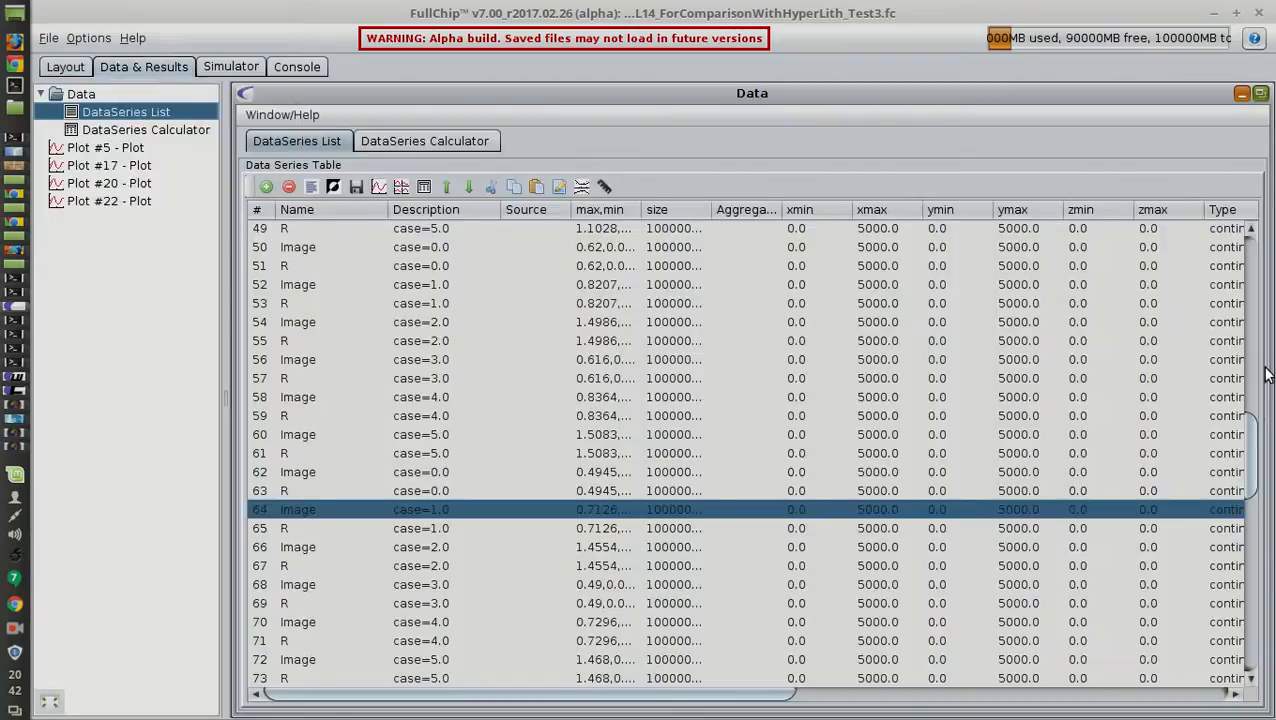
scroll(down, 3)
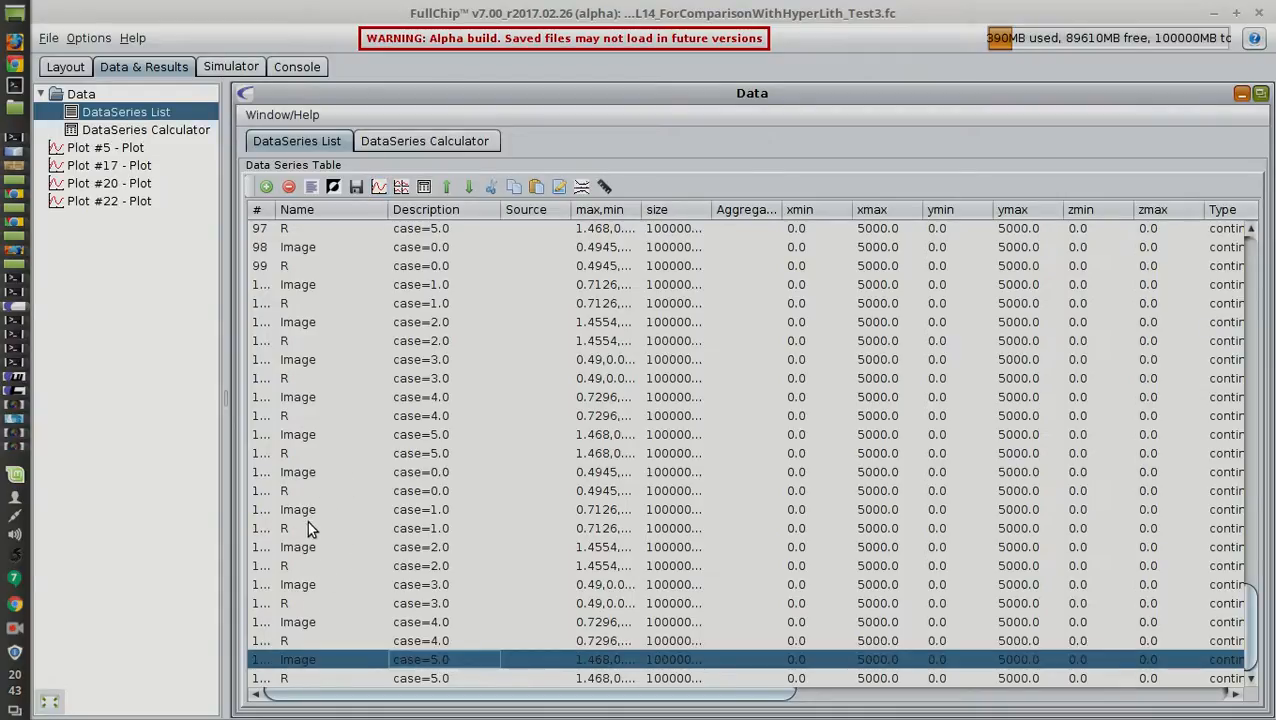
click(320, 528)
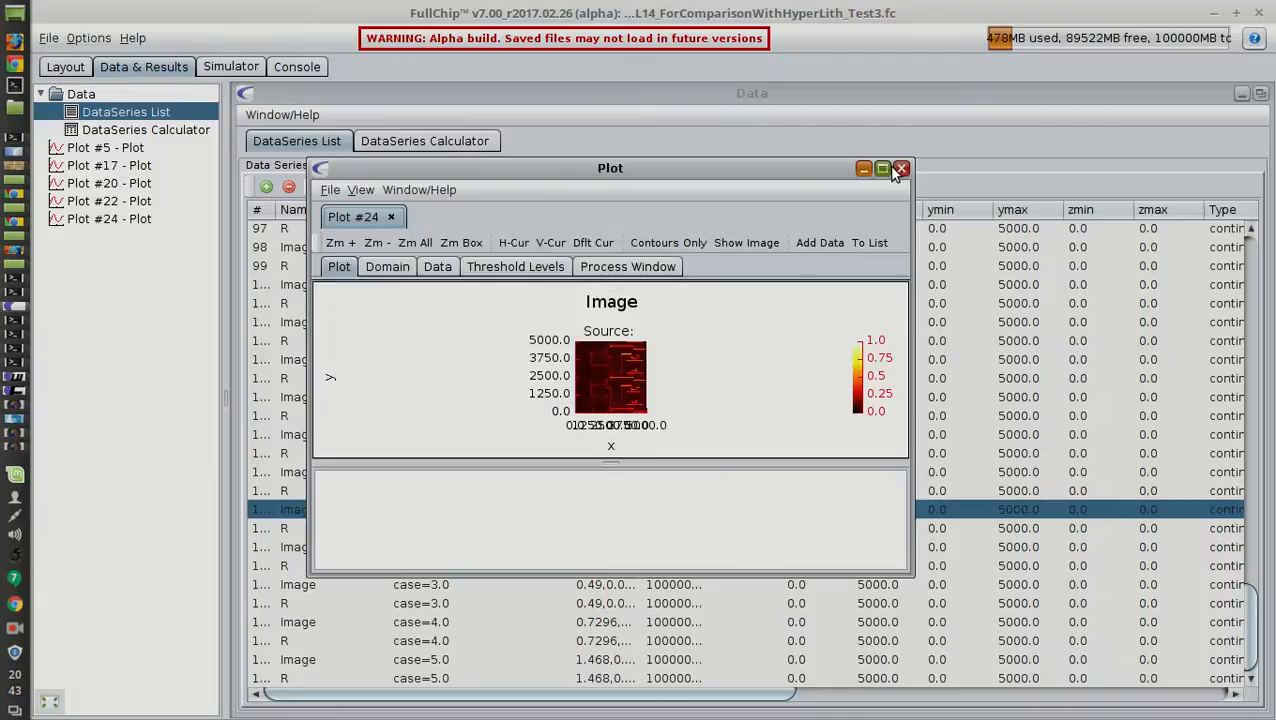
click(882, 168)
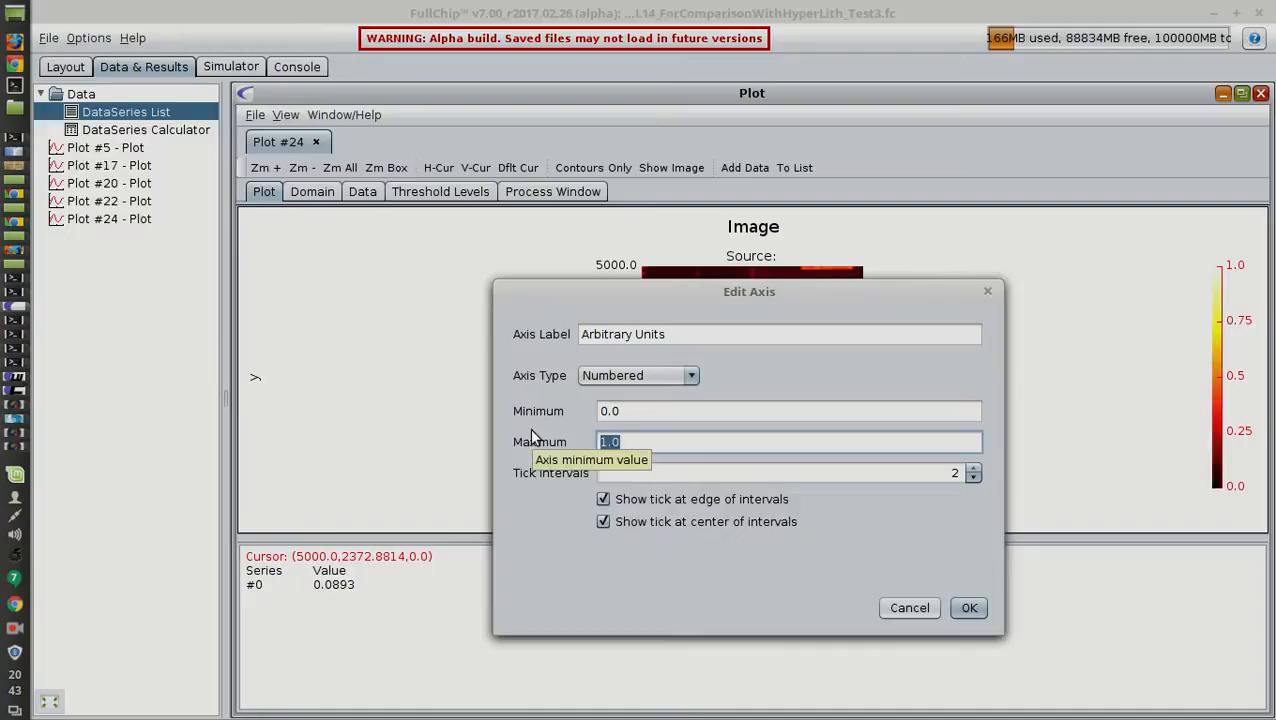
click(968, 608)
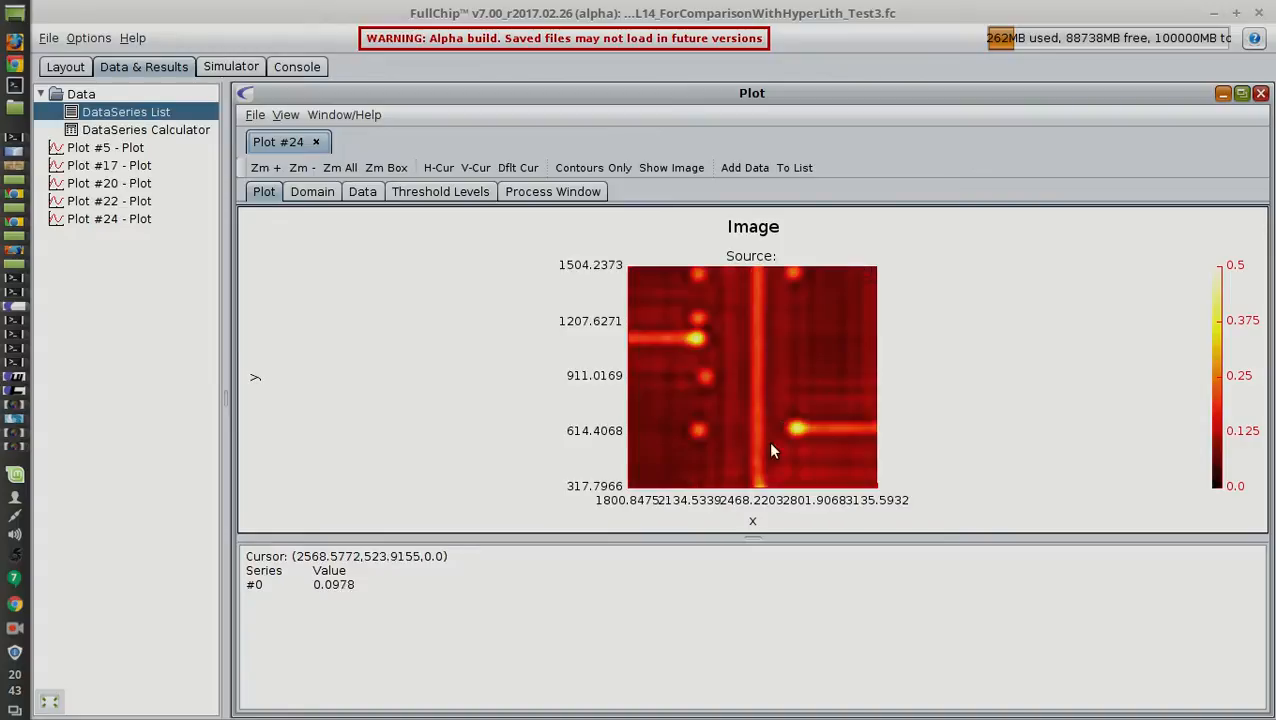
Add a contour threshold level of 0.17 and return to the aerial image view.
click(440, 192)
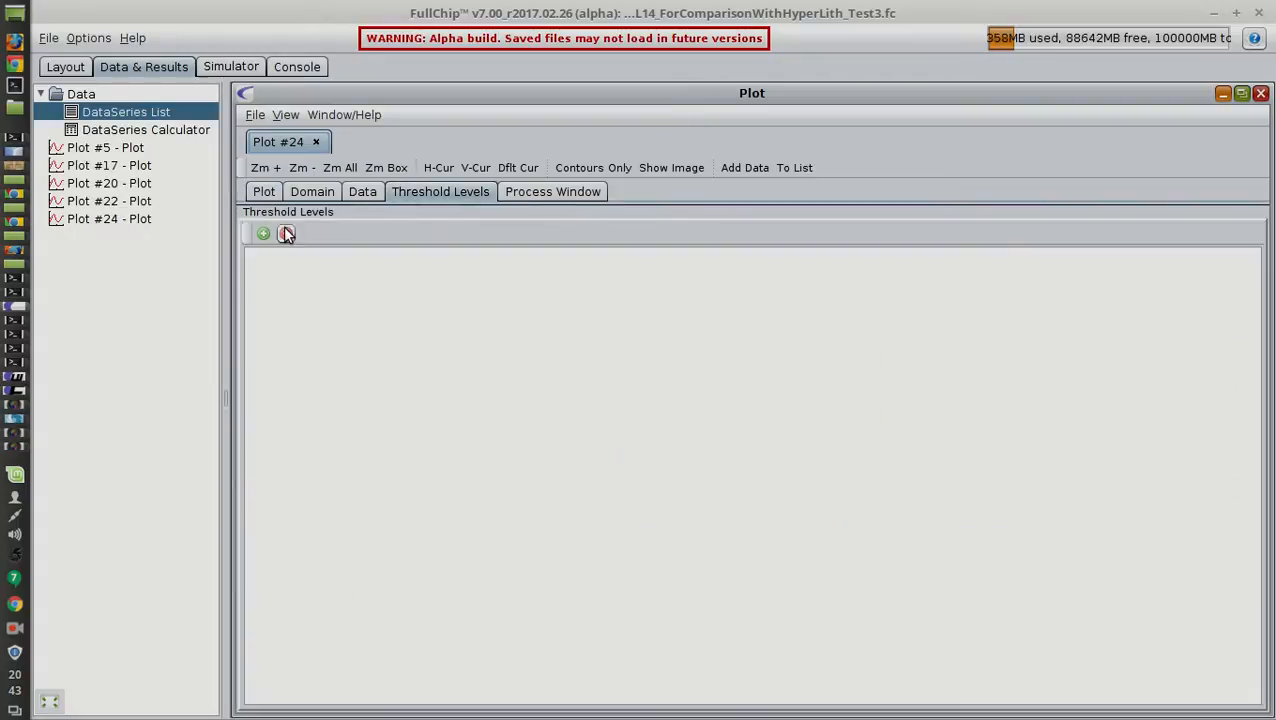
click(264, 232)
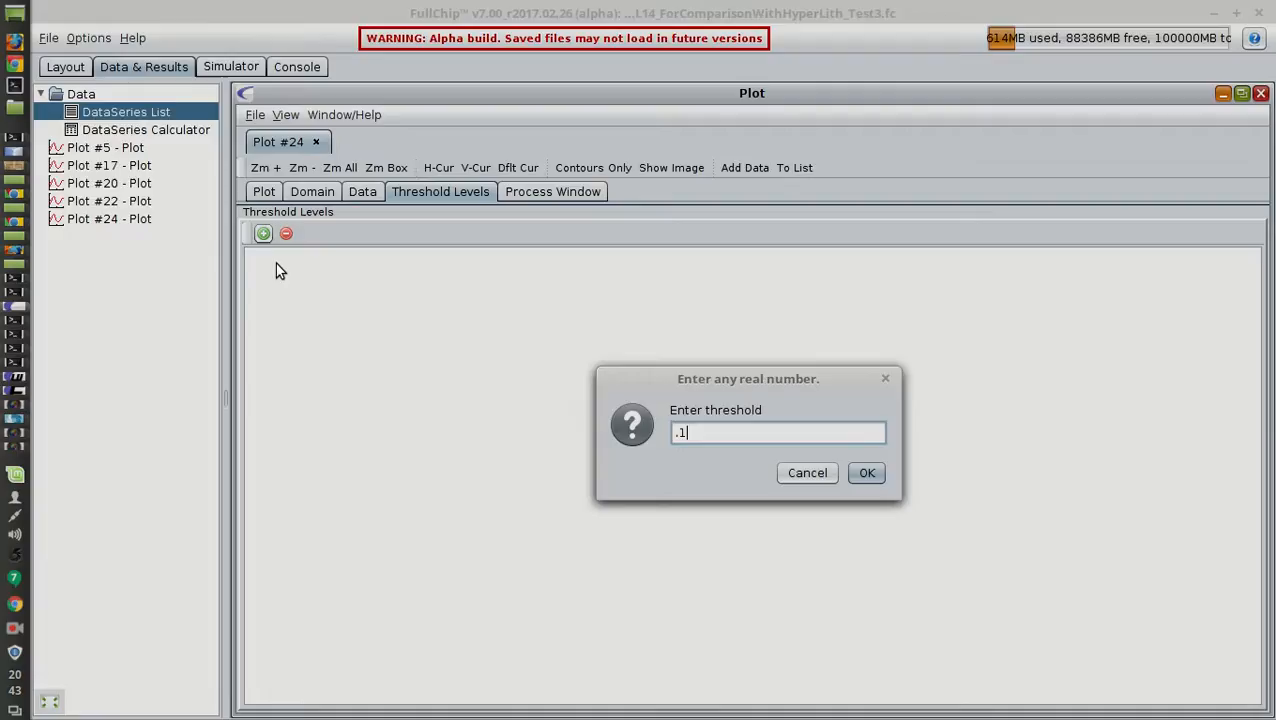
click(866, 472)
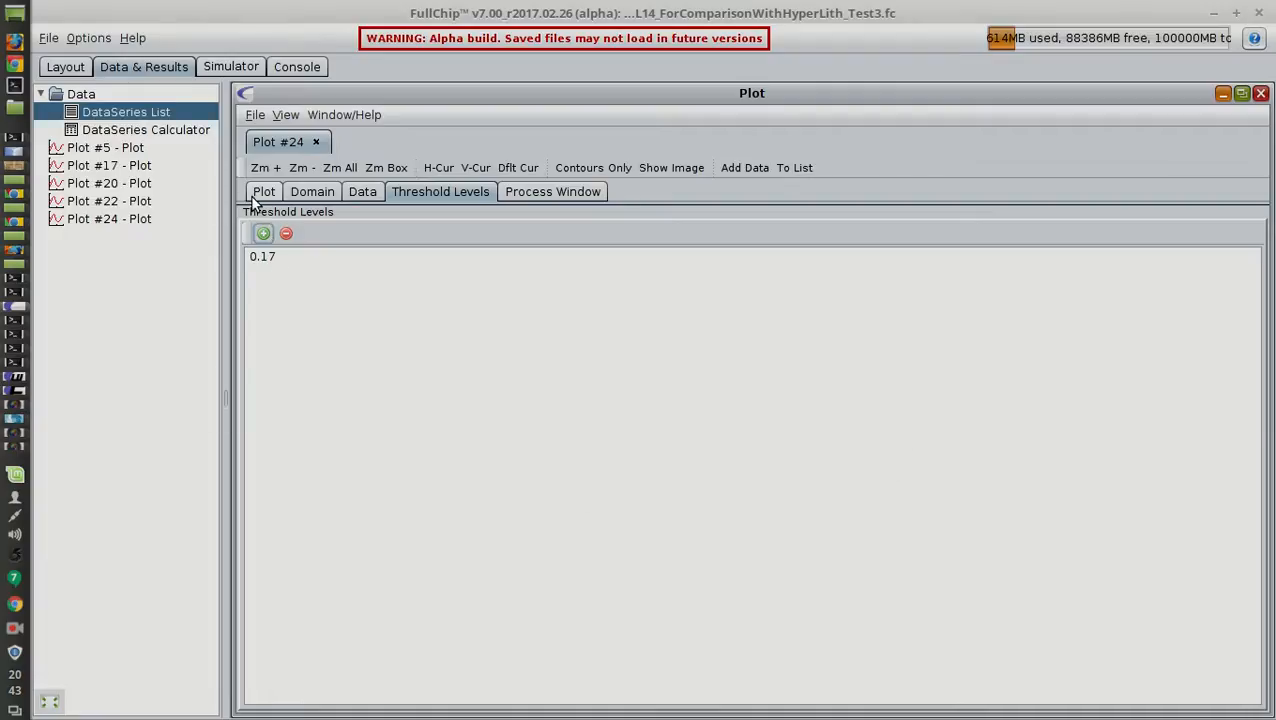
click(264, 192)
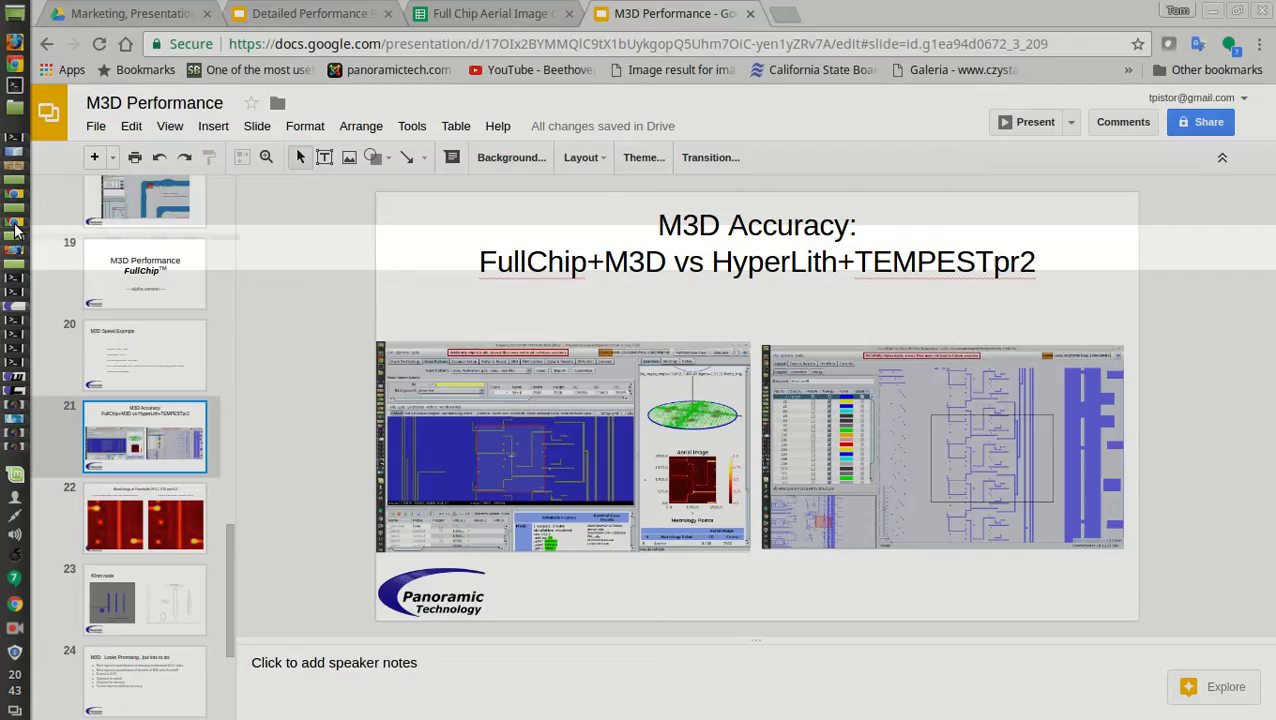
click(1036, 122)
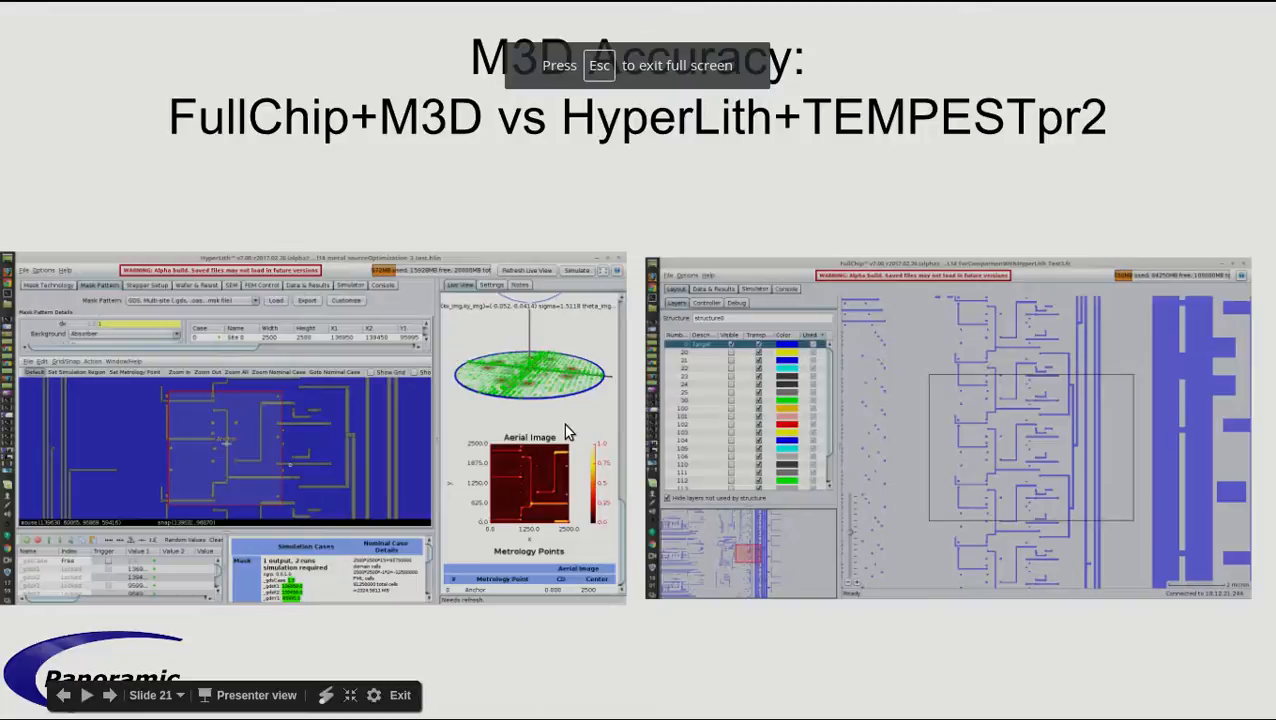
click(110, 696)
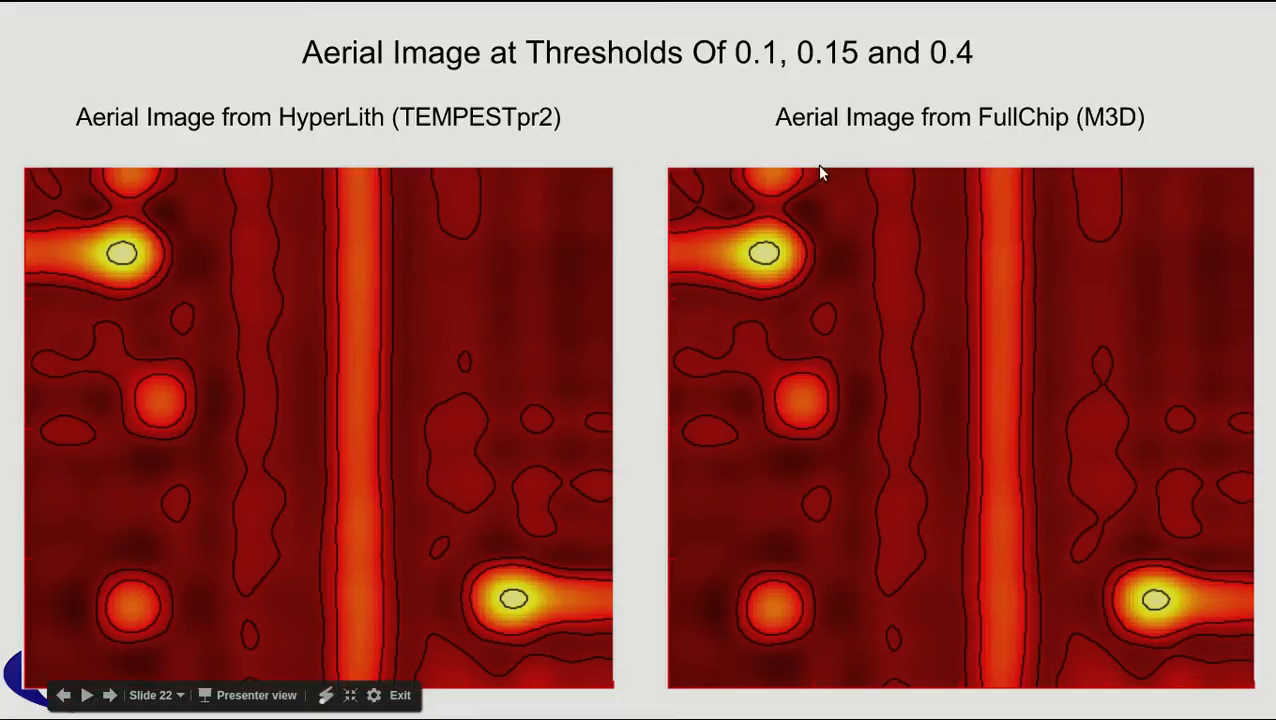
mouse_move(976, 136)
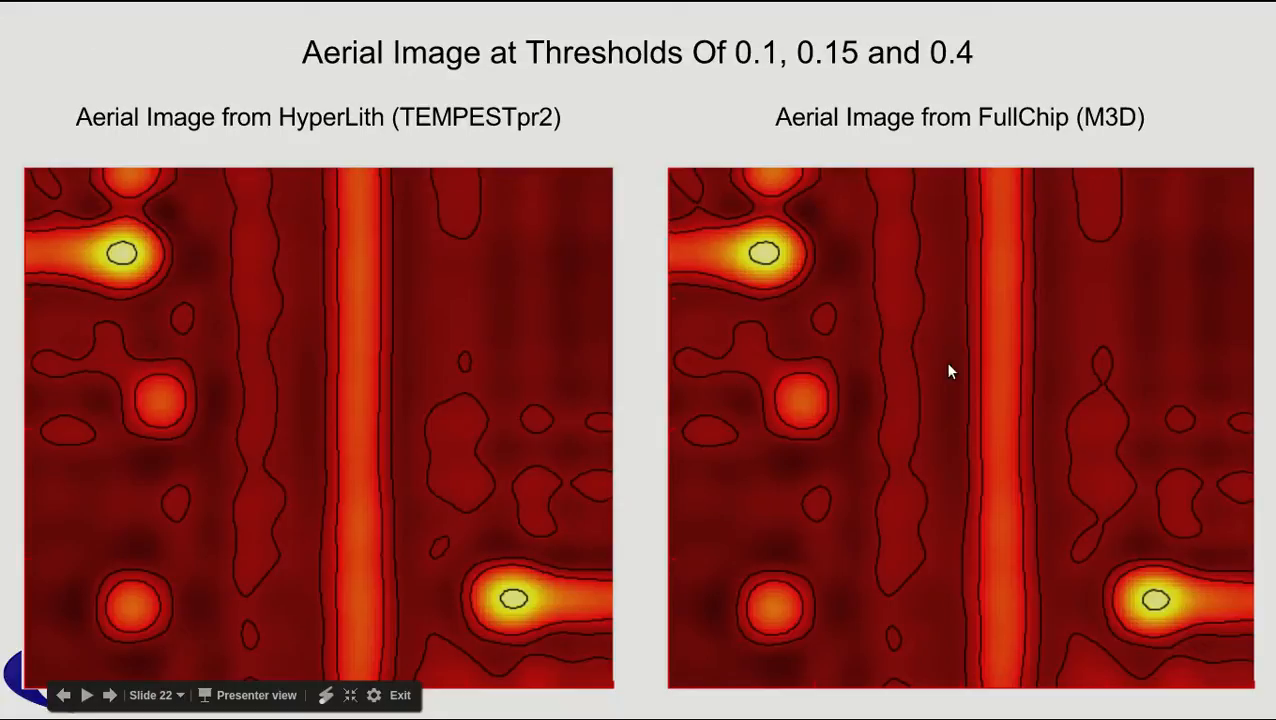
mouse_move(780, 472)
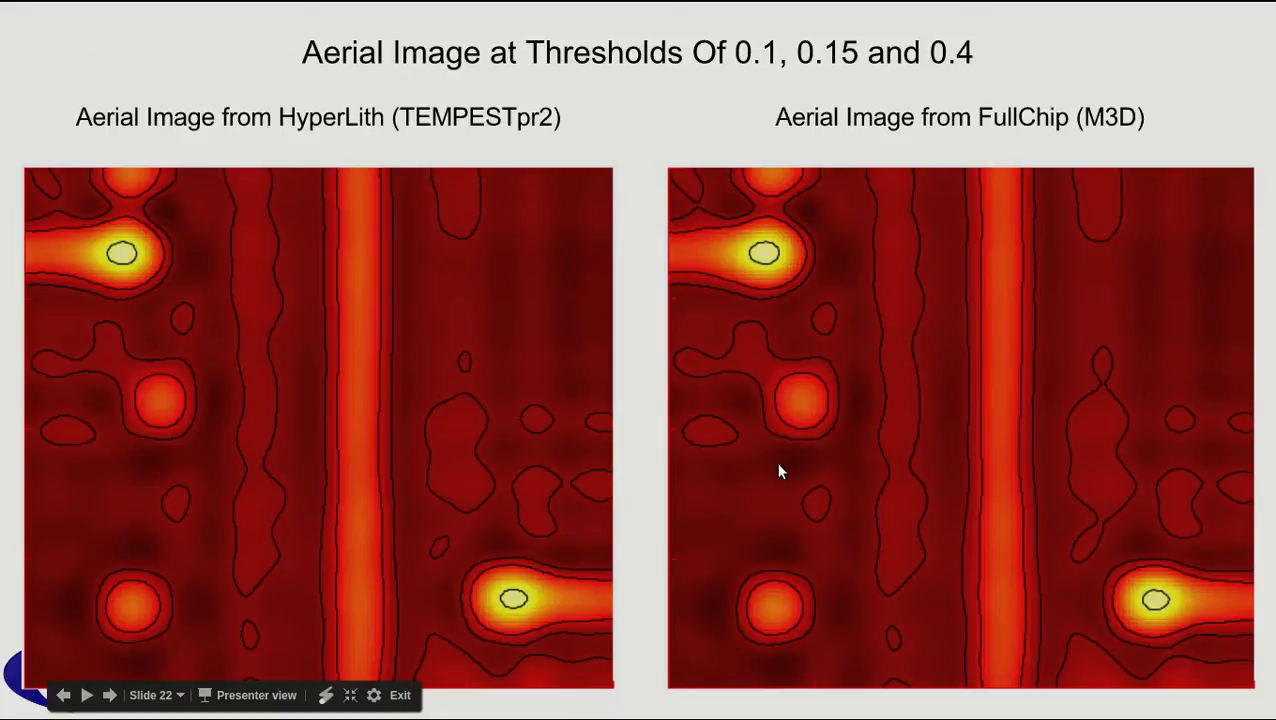
mouse_move(844, 370)
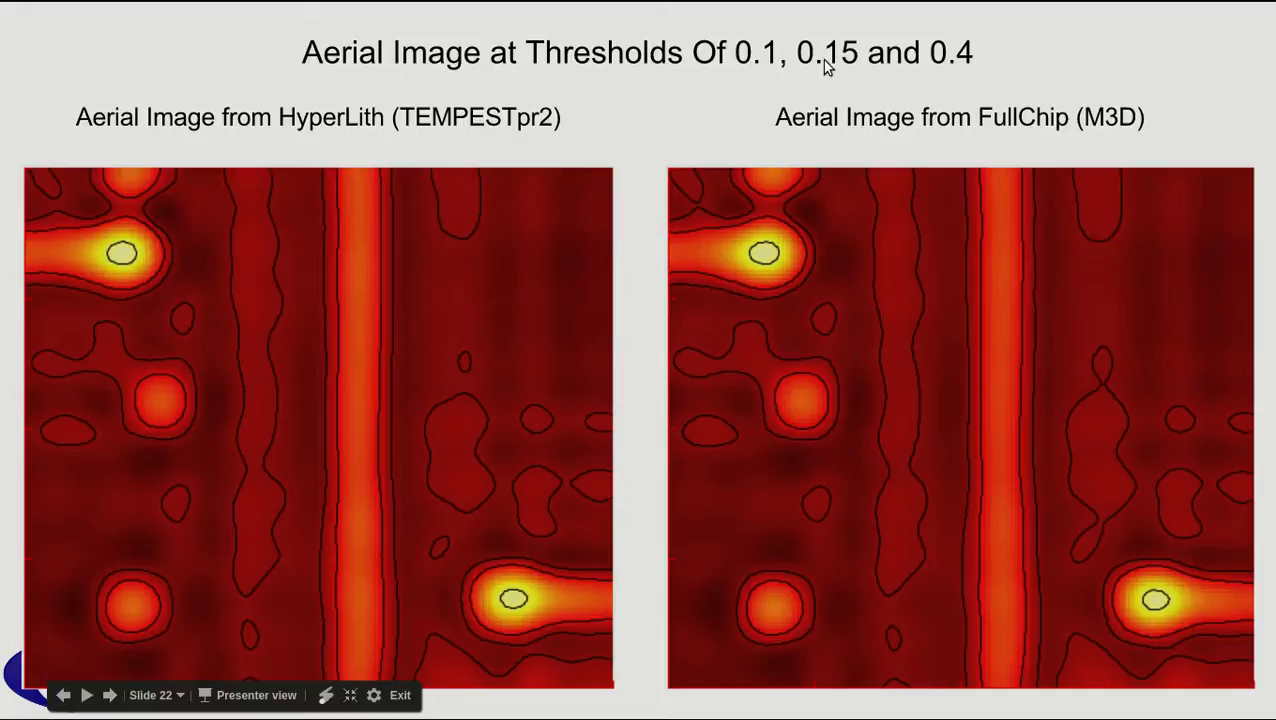
mouse_move(902, 142)
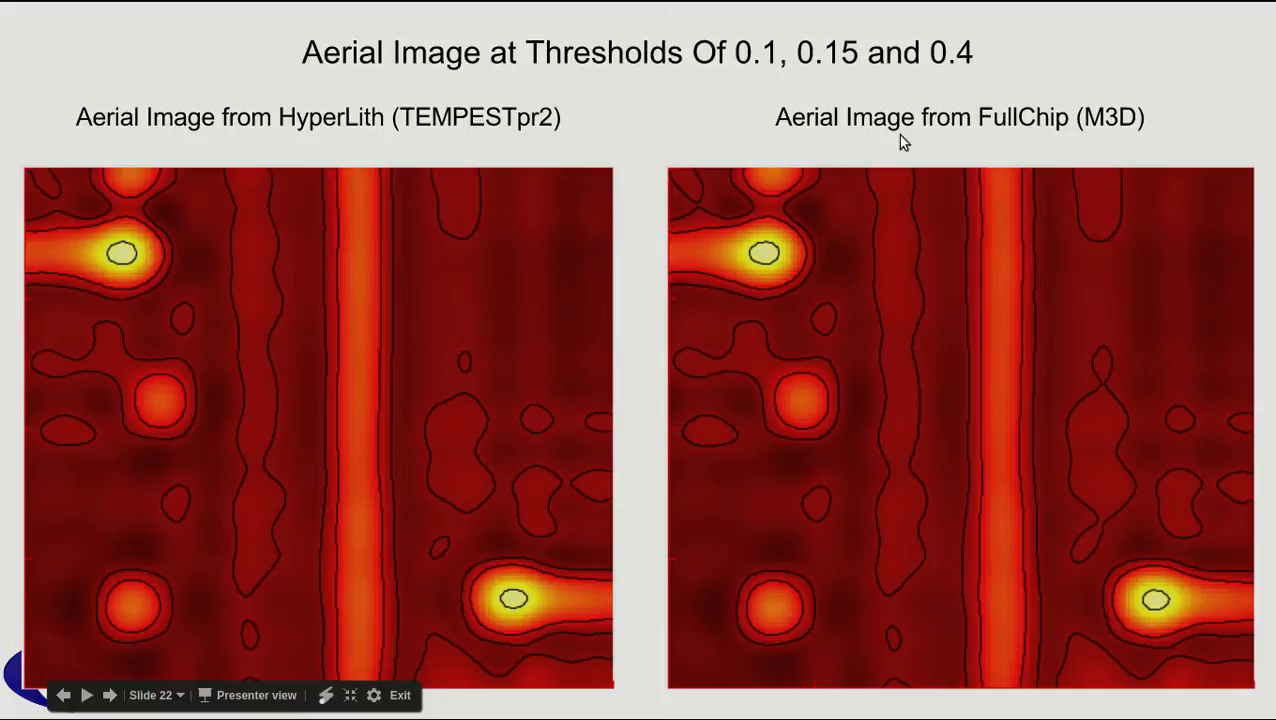
mouse_move(132, 264)
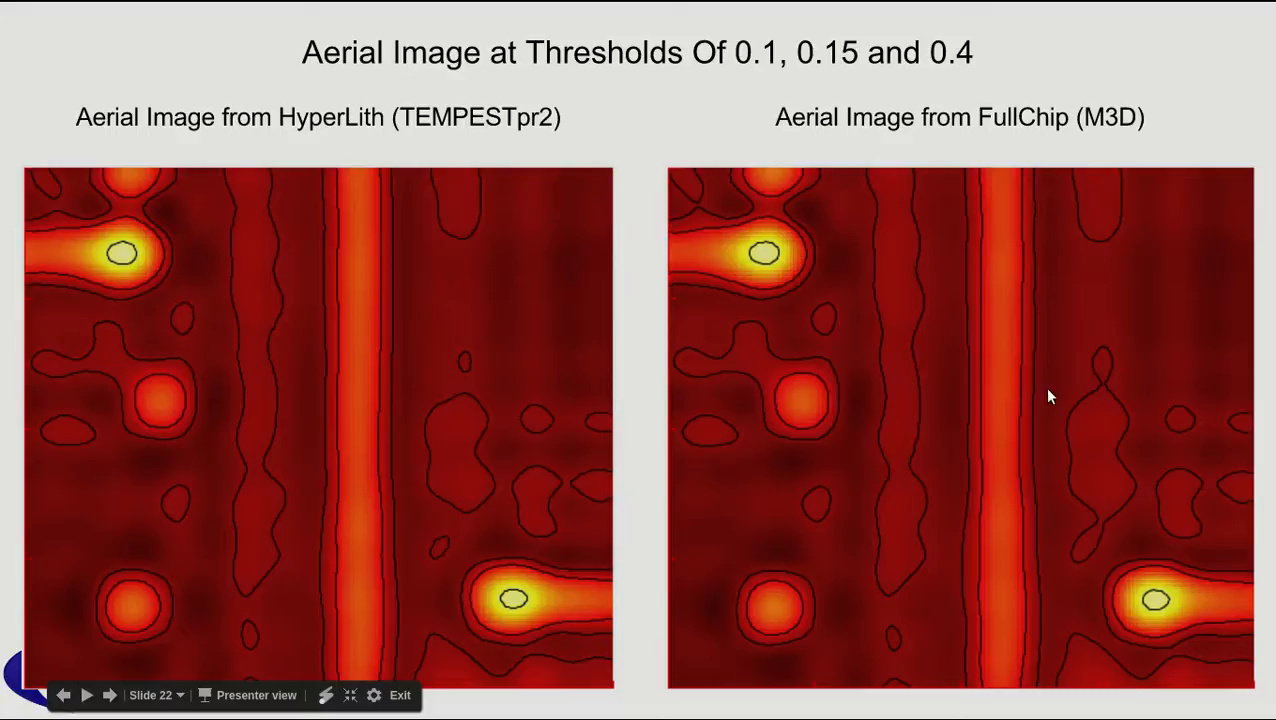
mouse_move(792, 412)
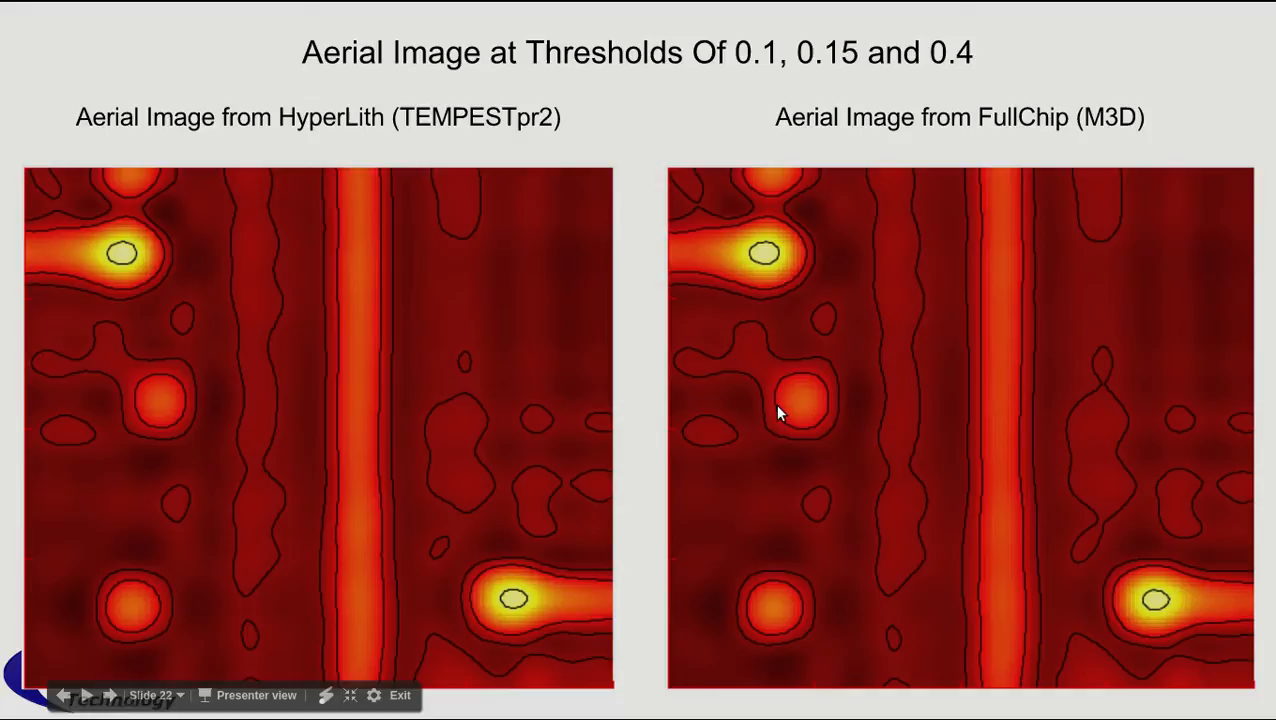
mouse_move(326, 362)
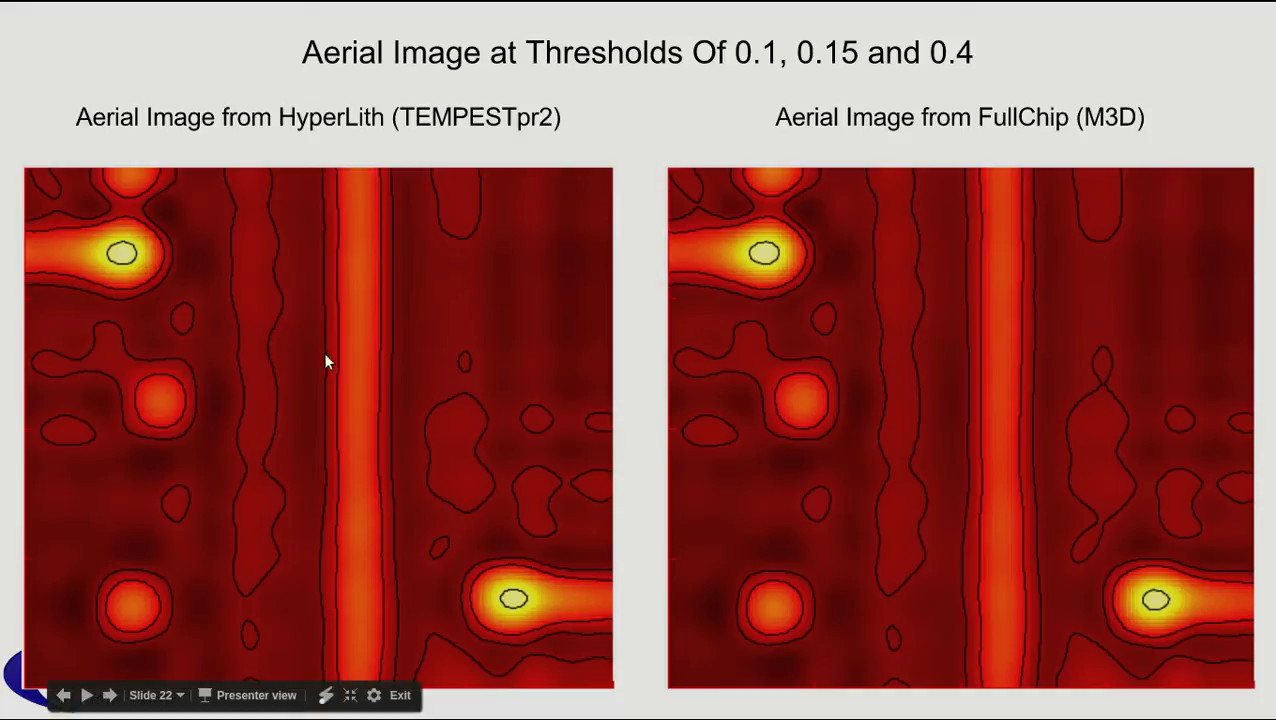
mouse_move(190, 404)
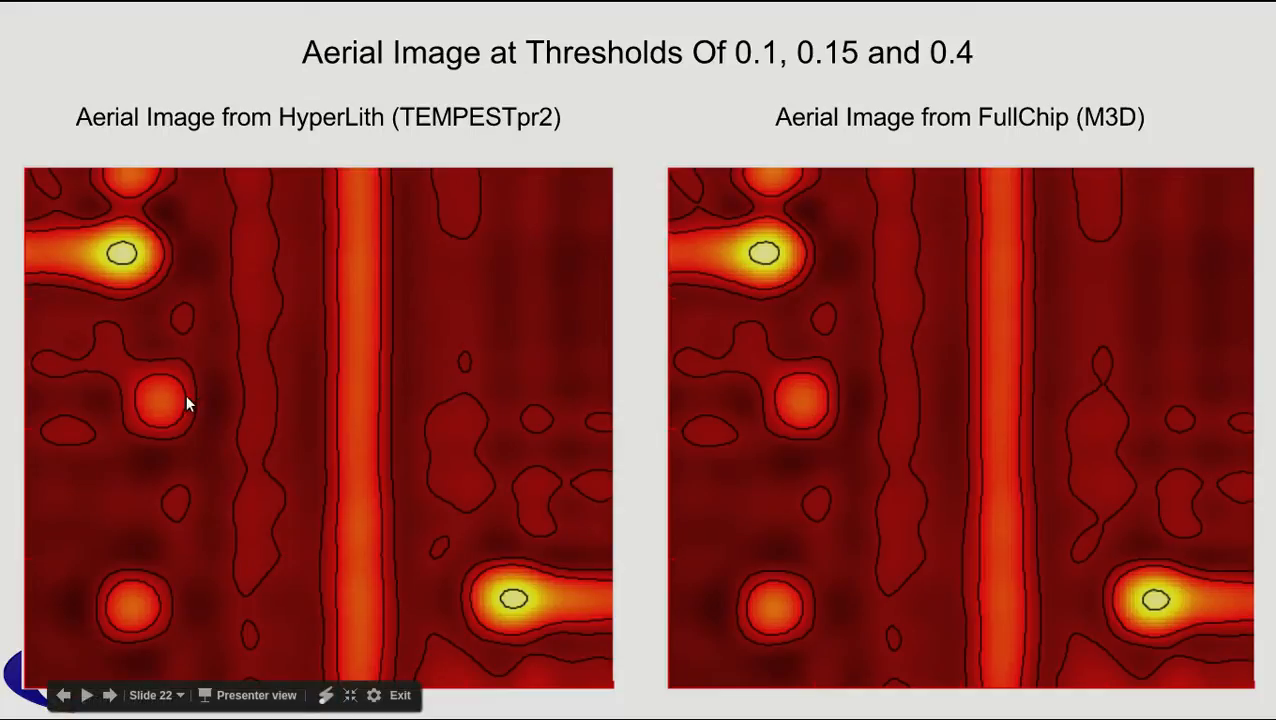
mouse_move(400, 356)
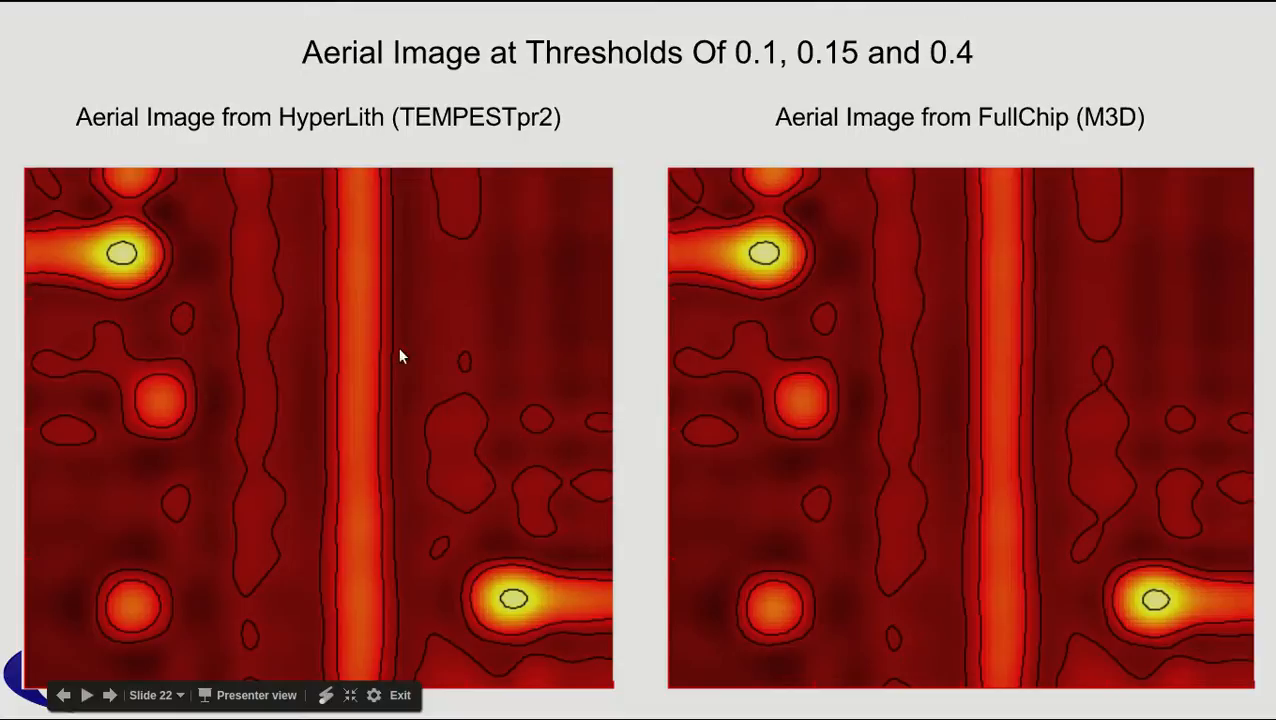
mouse_move(950, 440)
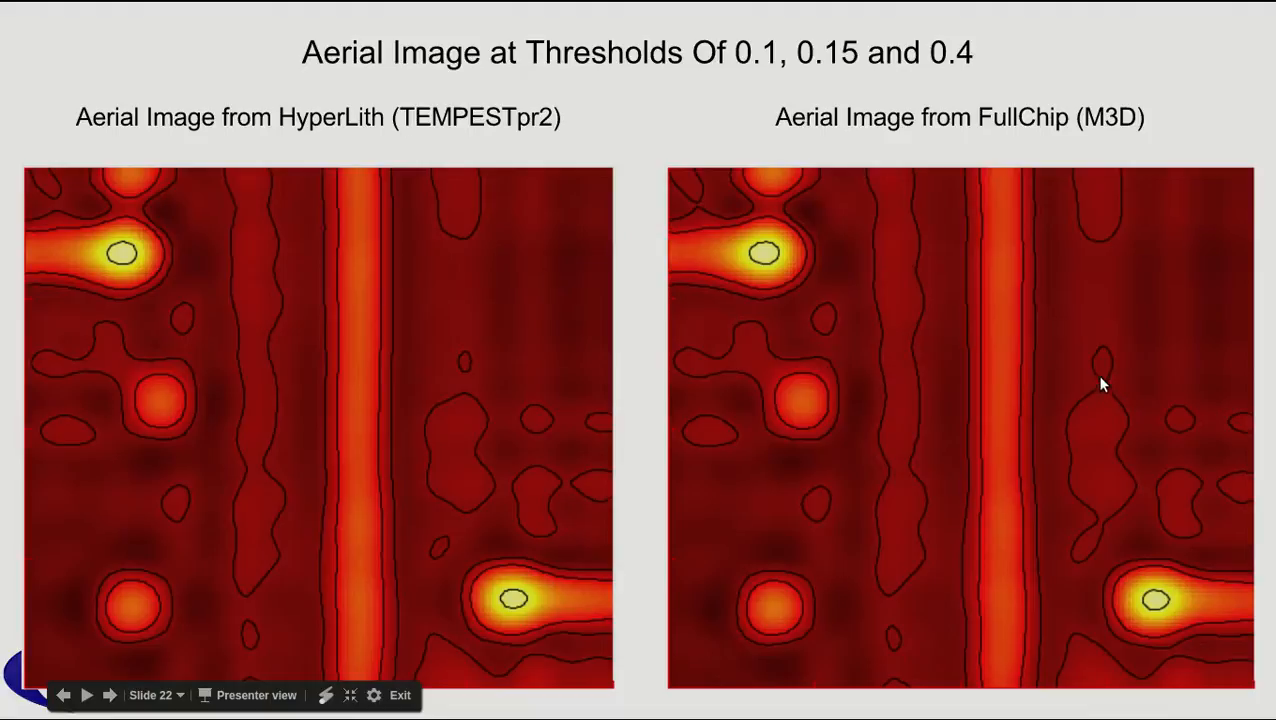
mouse_move(472, 390)
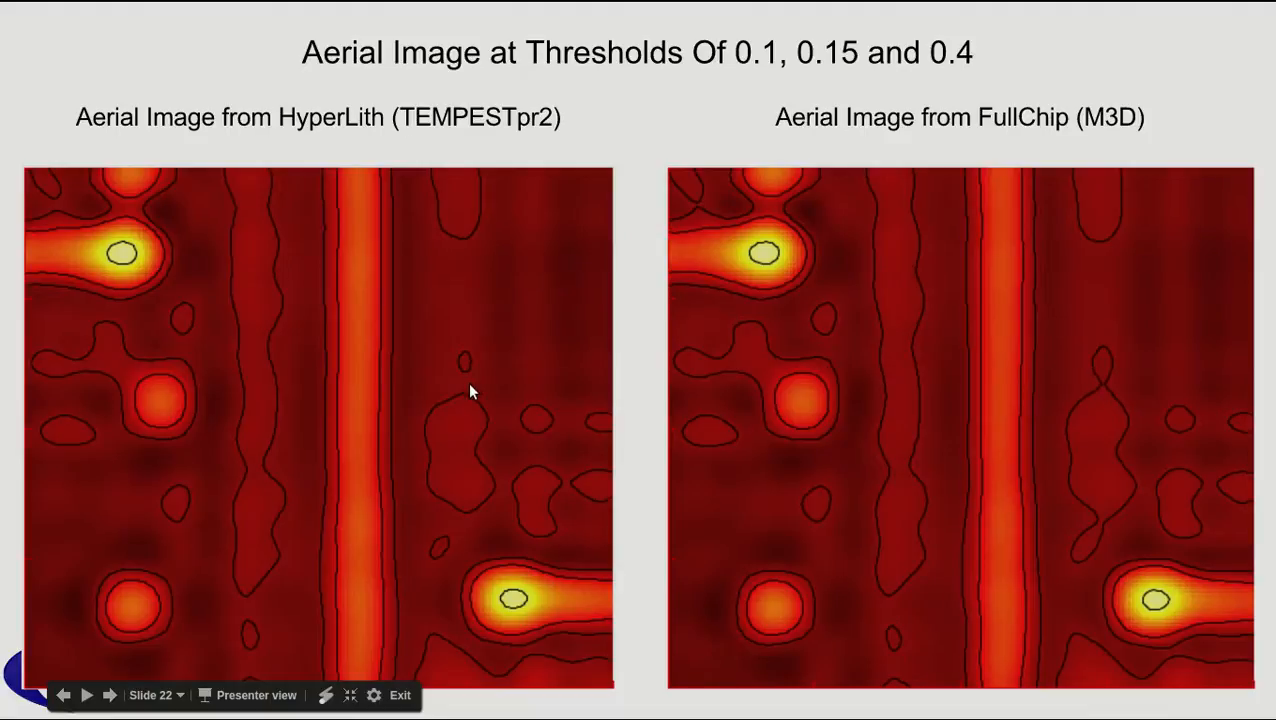
mouse_move(1144, 388)
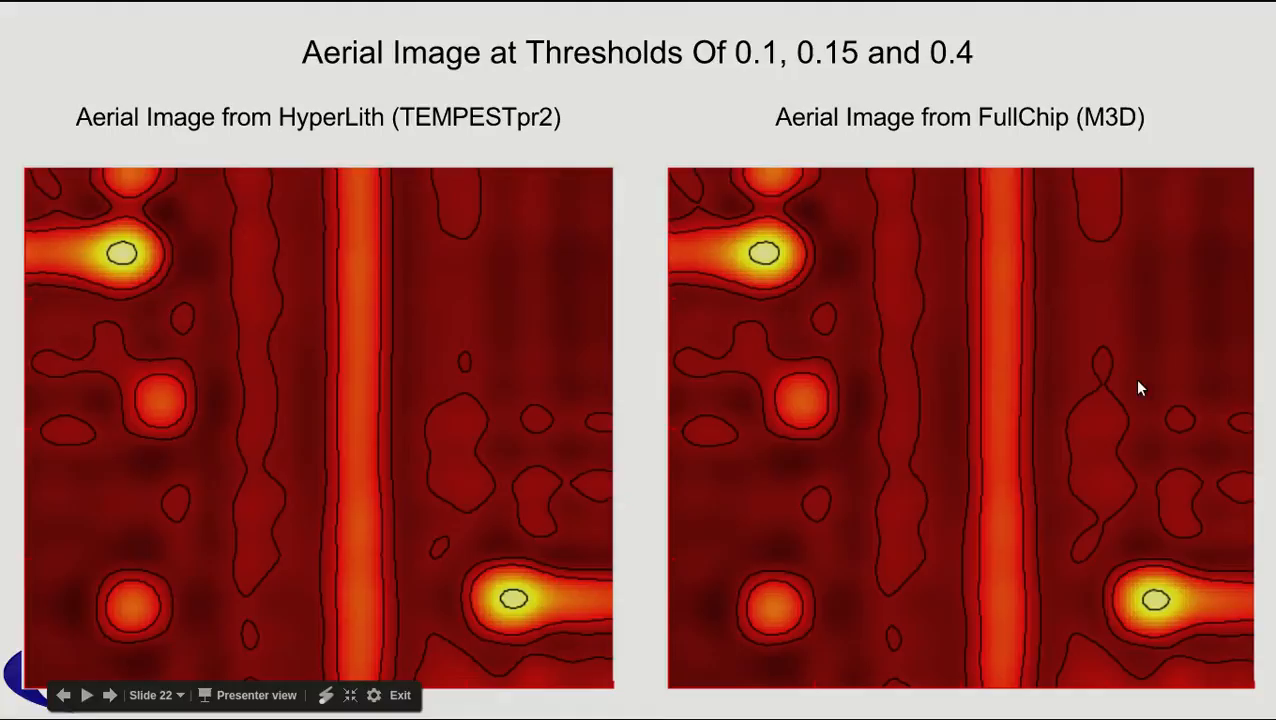
mouse_move(1088, 400)
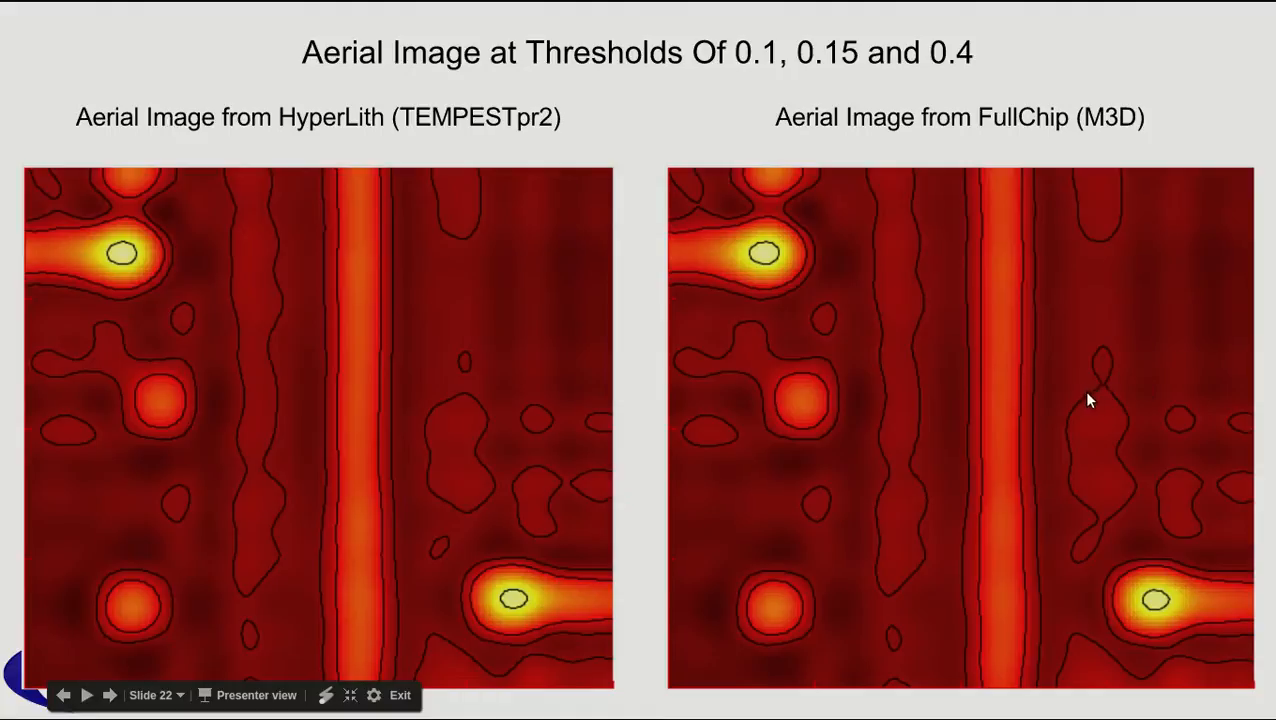
mouse_move(816, 390)
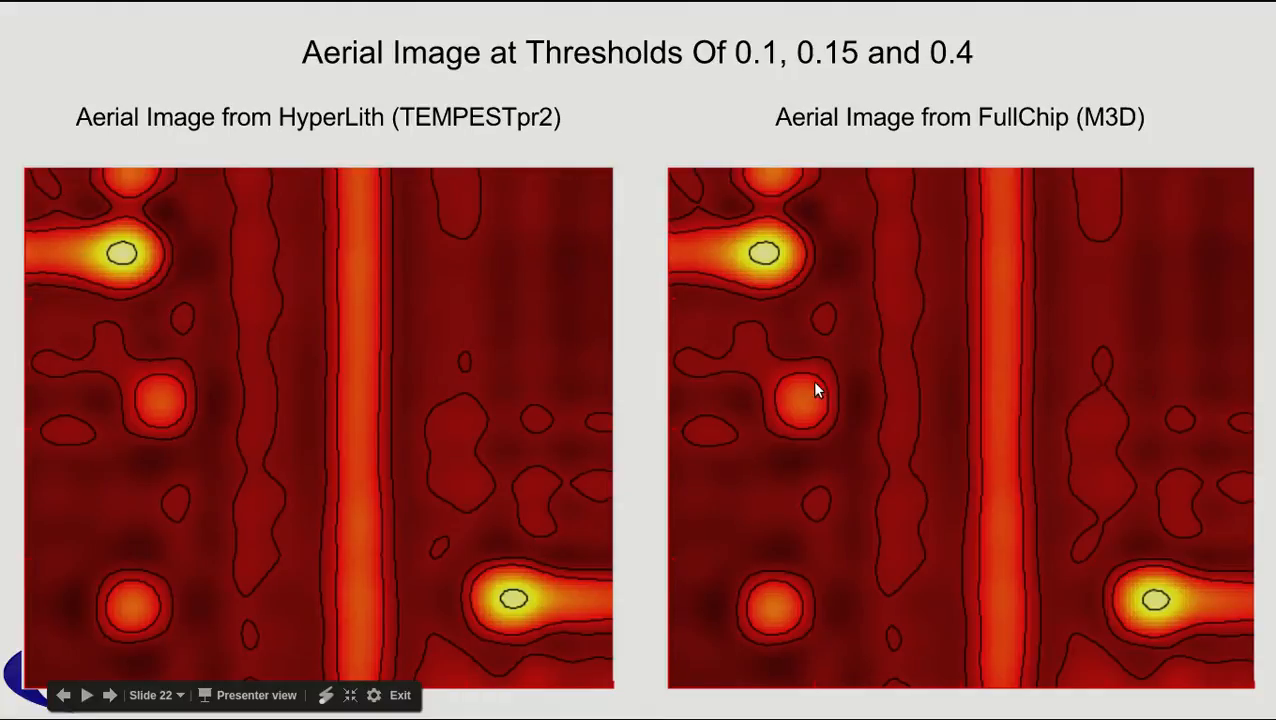
mouse_move(800, 382)
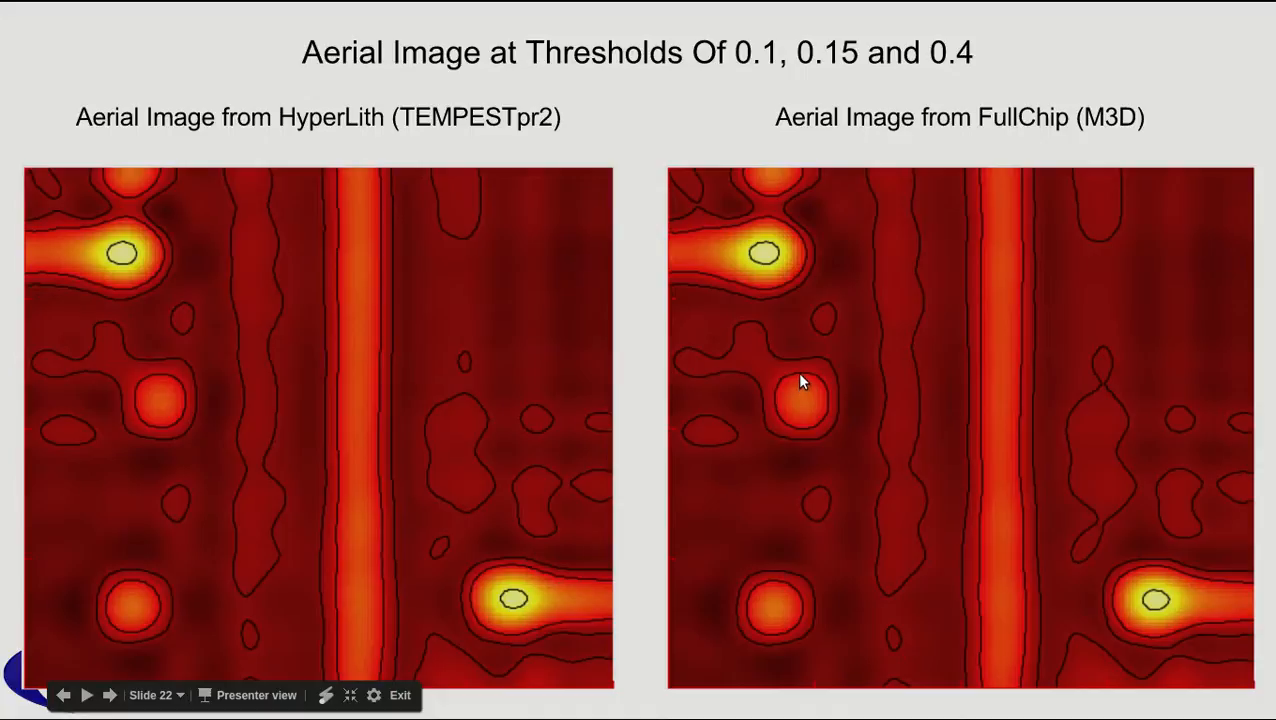
mouse_move(1012, 448)
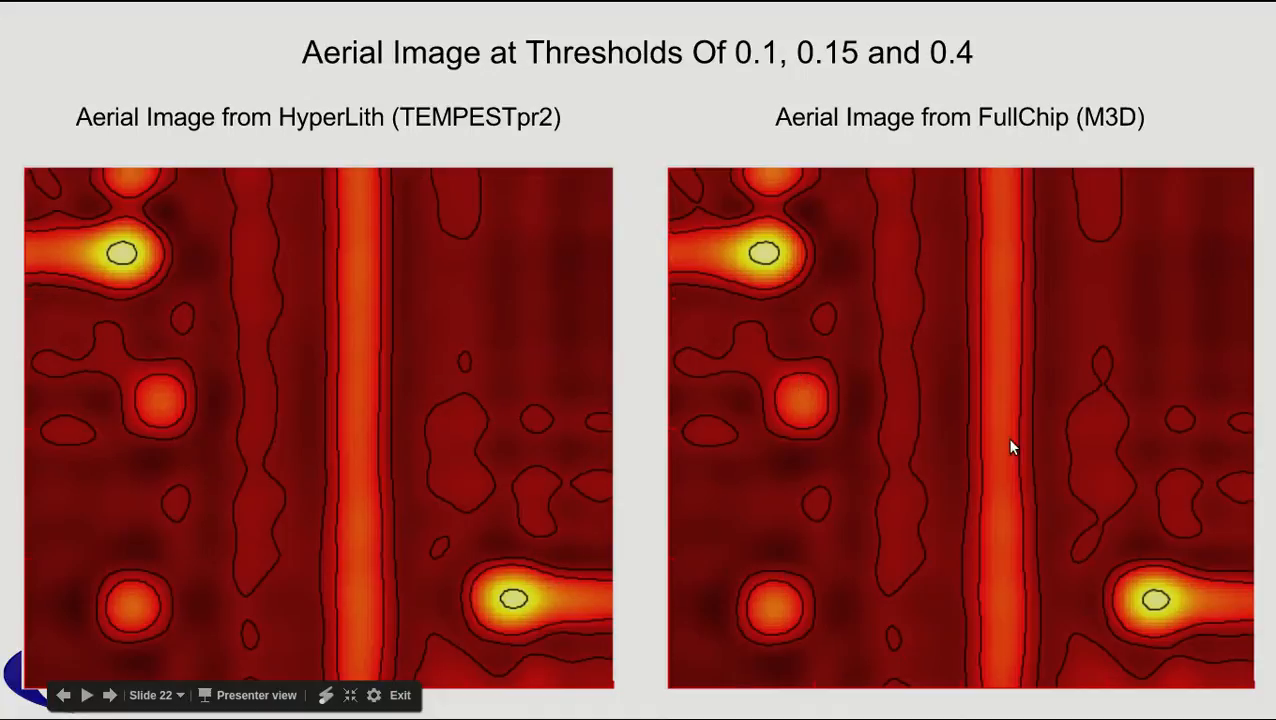
mouse_move(830, 400)
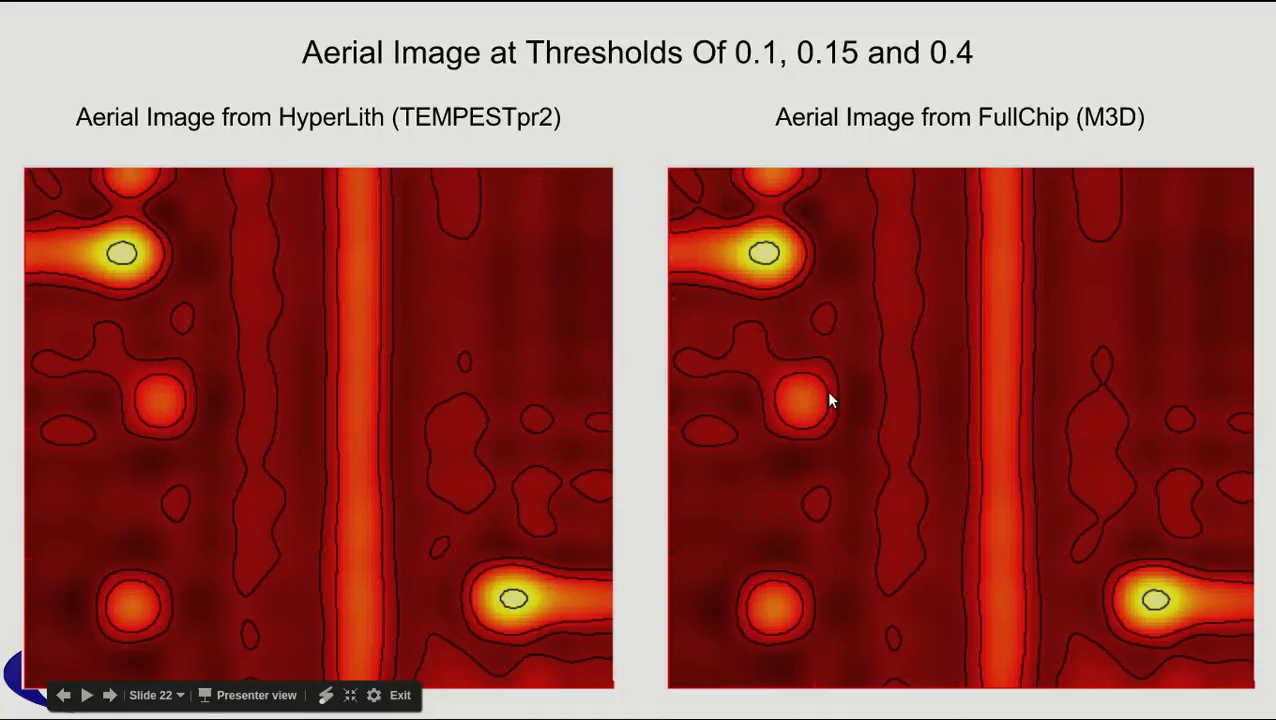
mouse_move(824, 398)
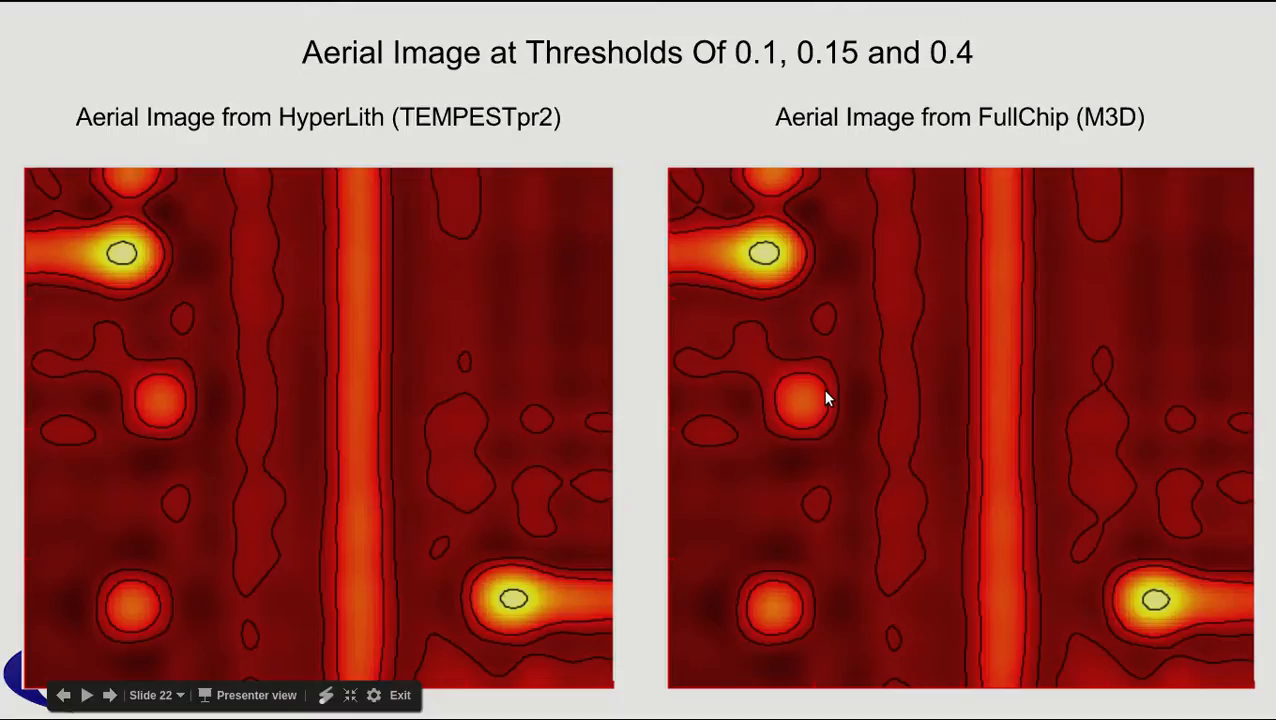
mouse_move(854, 502)
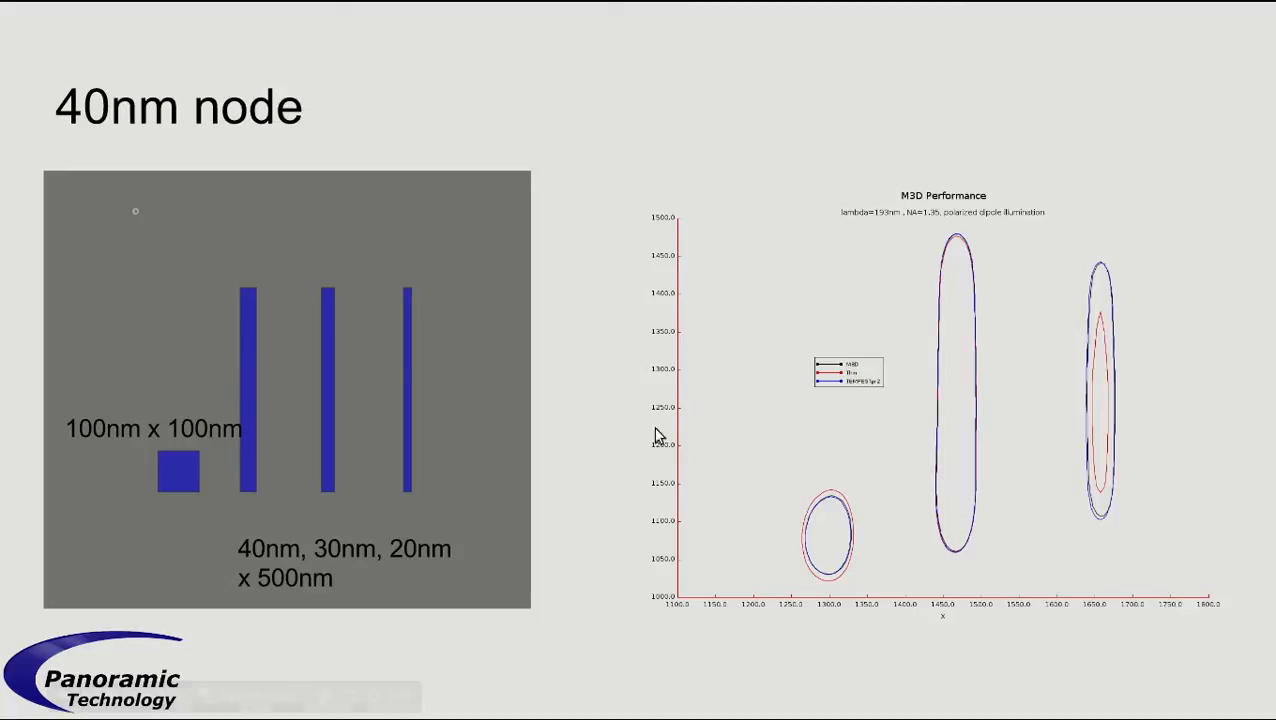
mouse_move(184, 486)
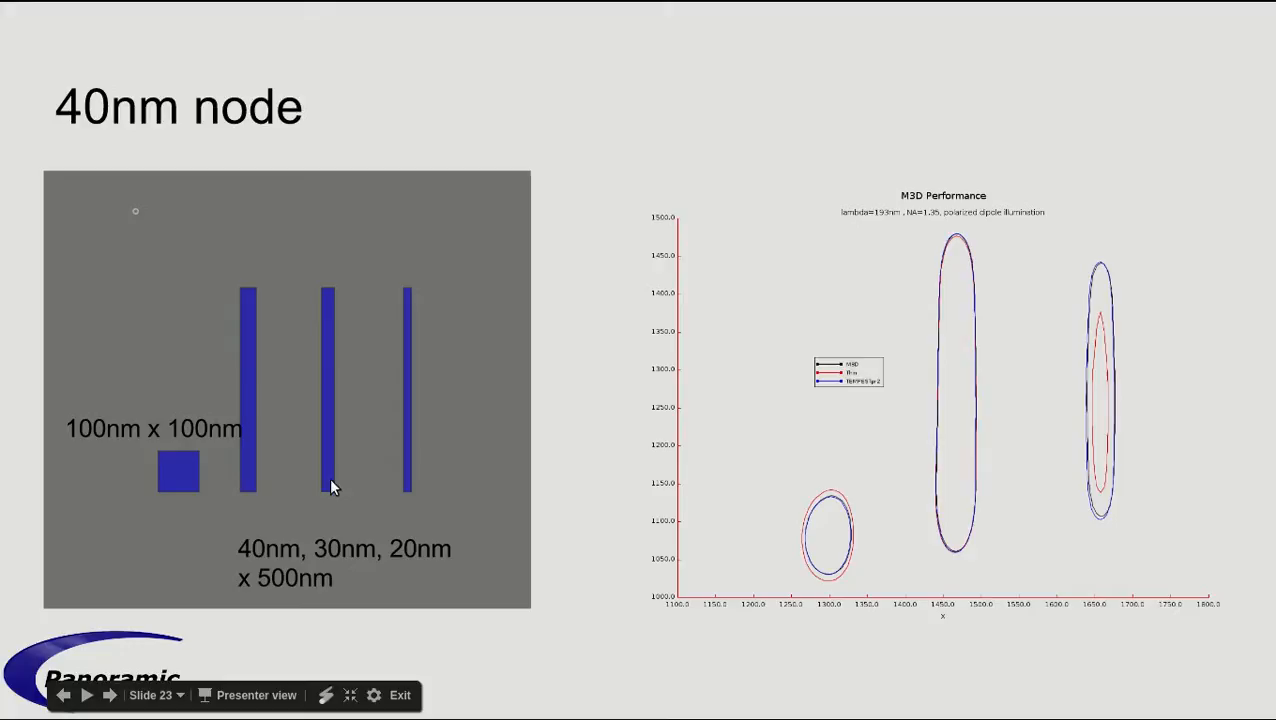
mouse_move(416, 492)
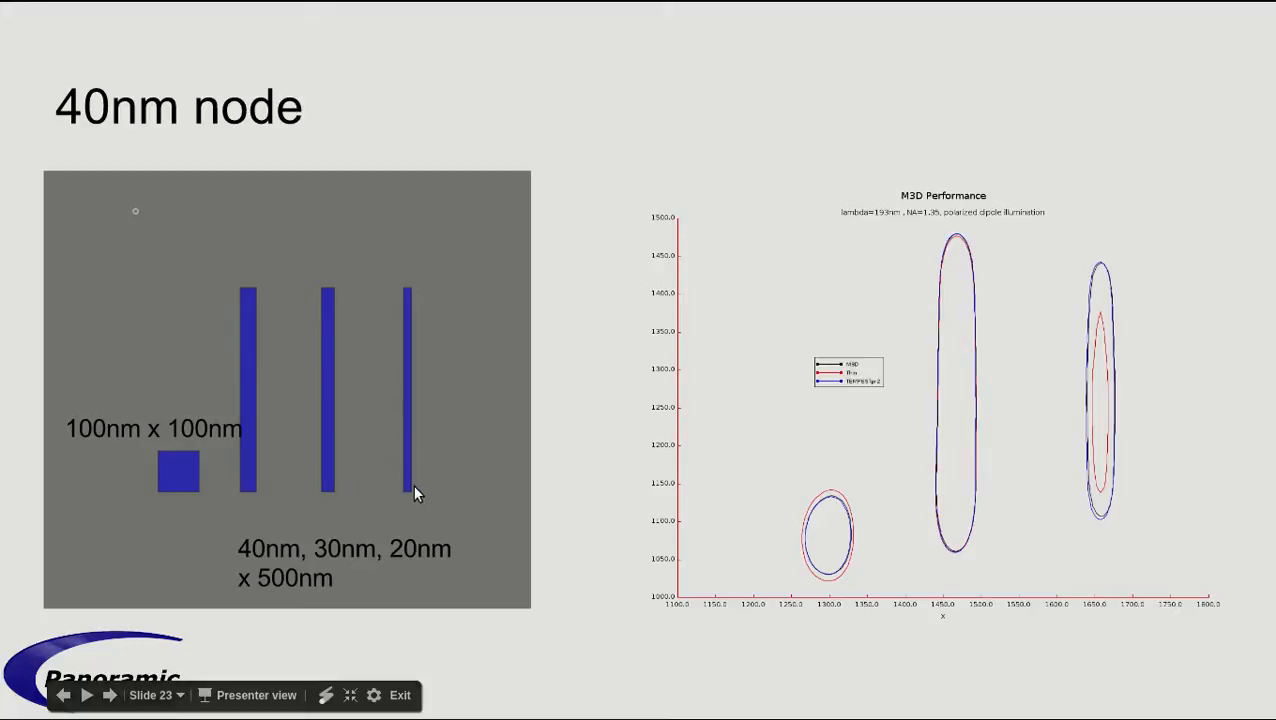
mouse_move(420, 452)
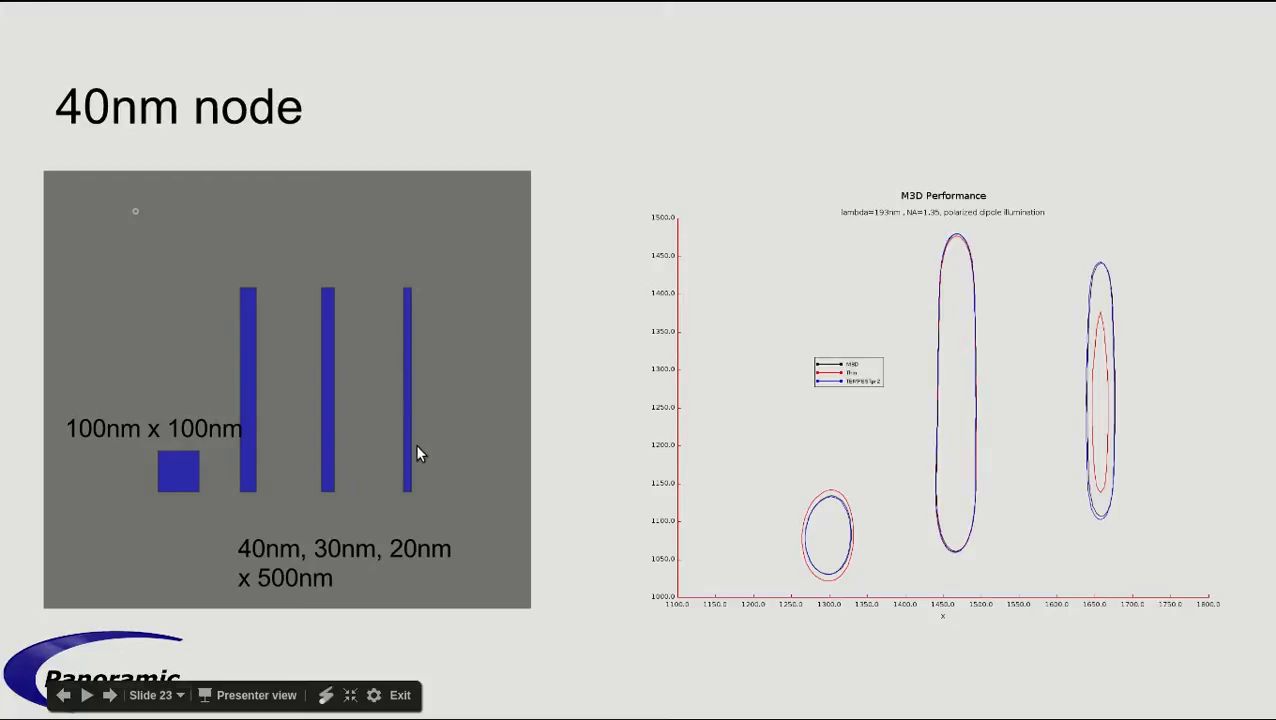
mouse_move(920, 424)
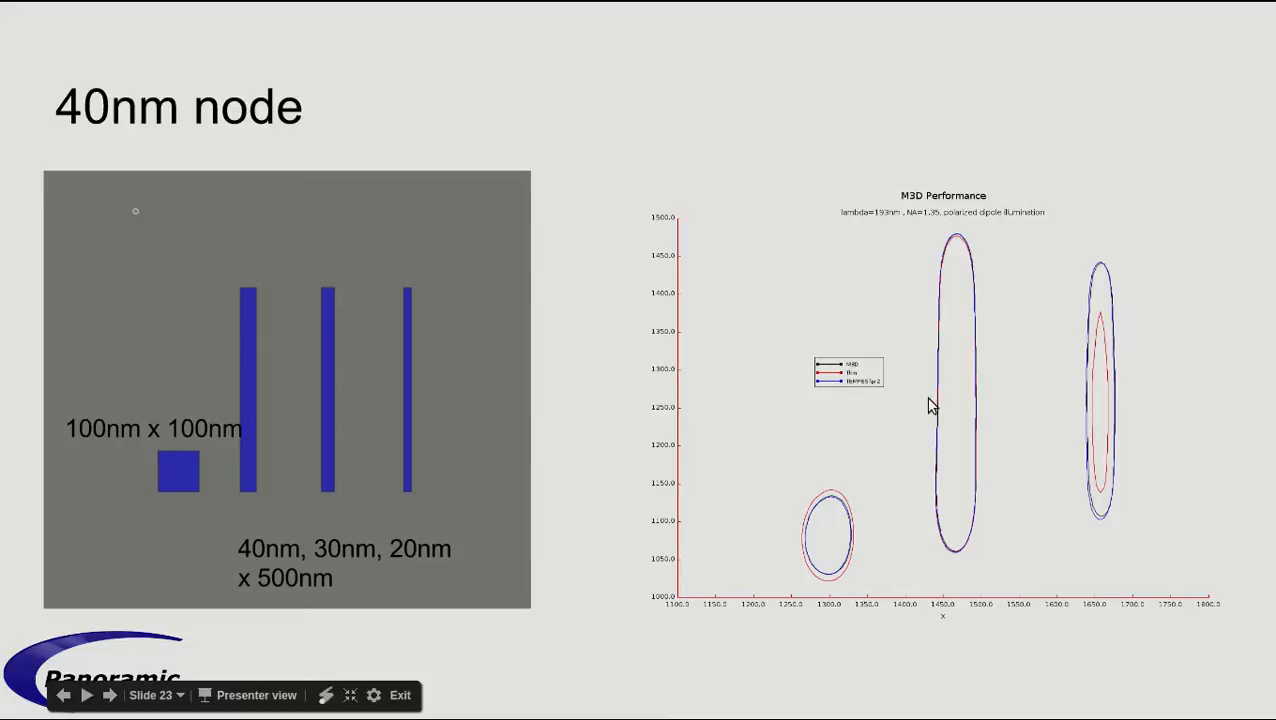
mouse_move(976, 400)
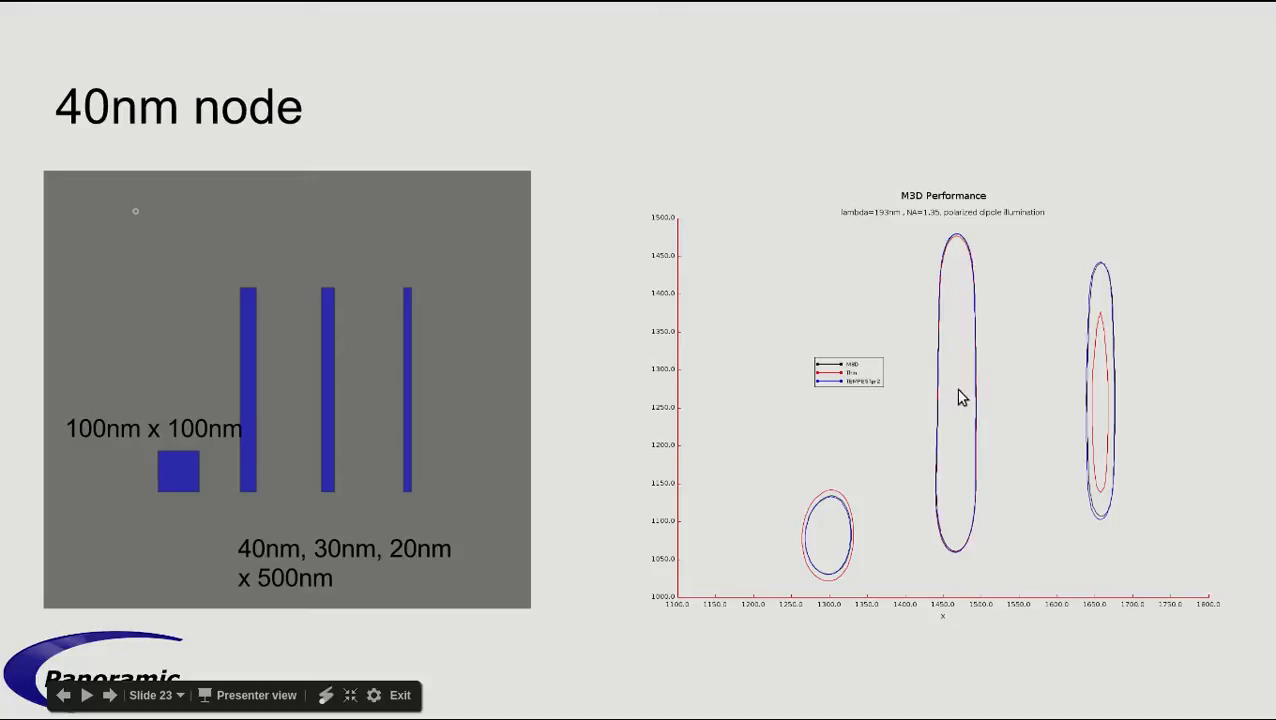
mouse_move(966, 396)
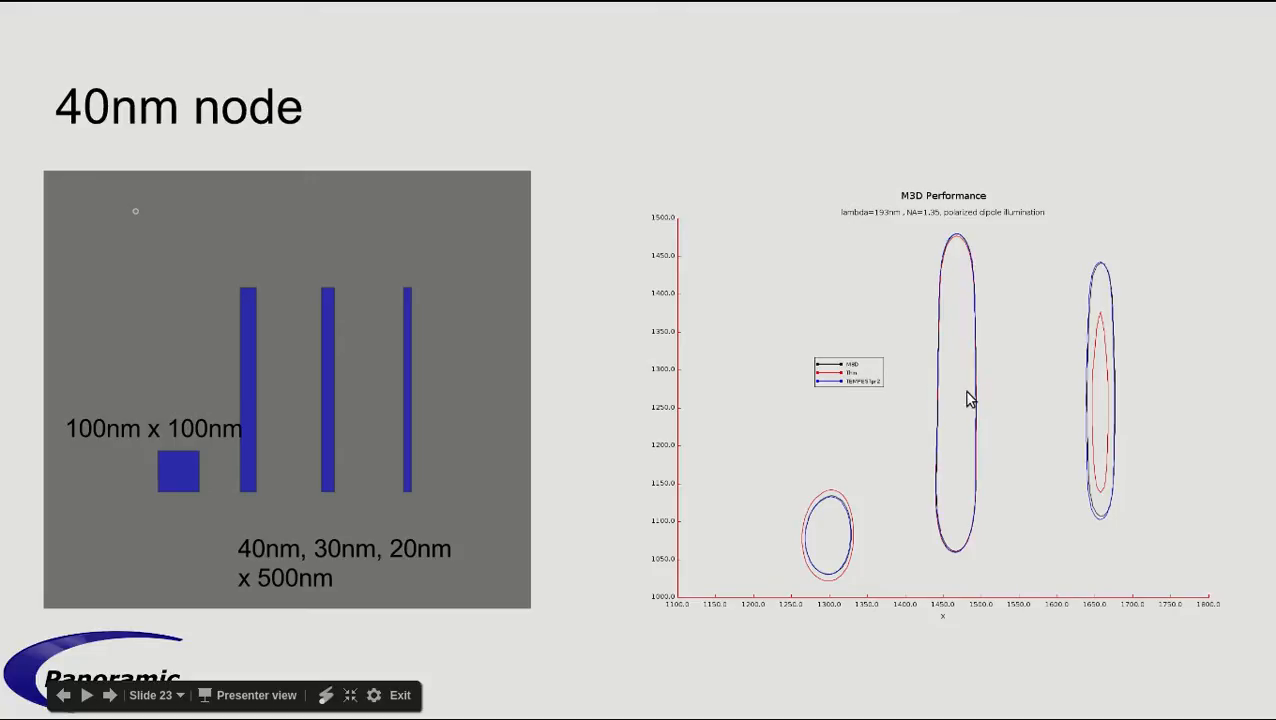
mouse_move(940, 402)
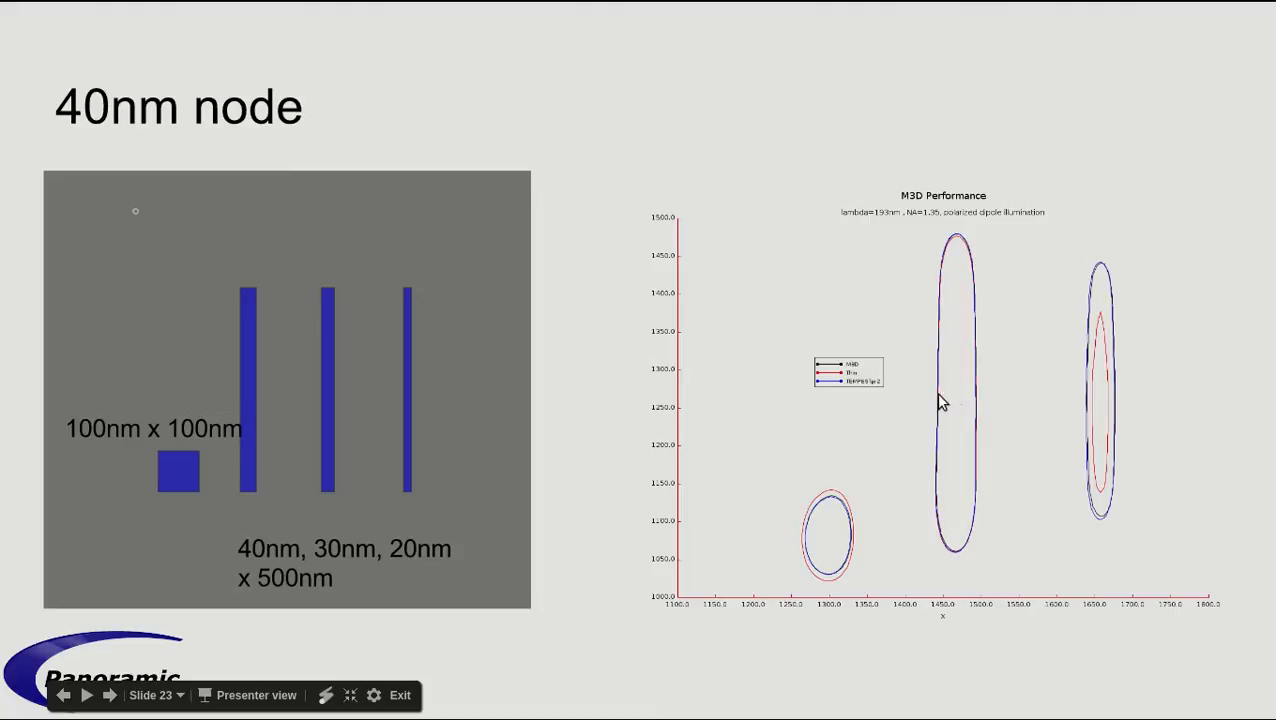
mouse_move(856, 390)
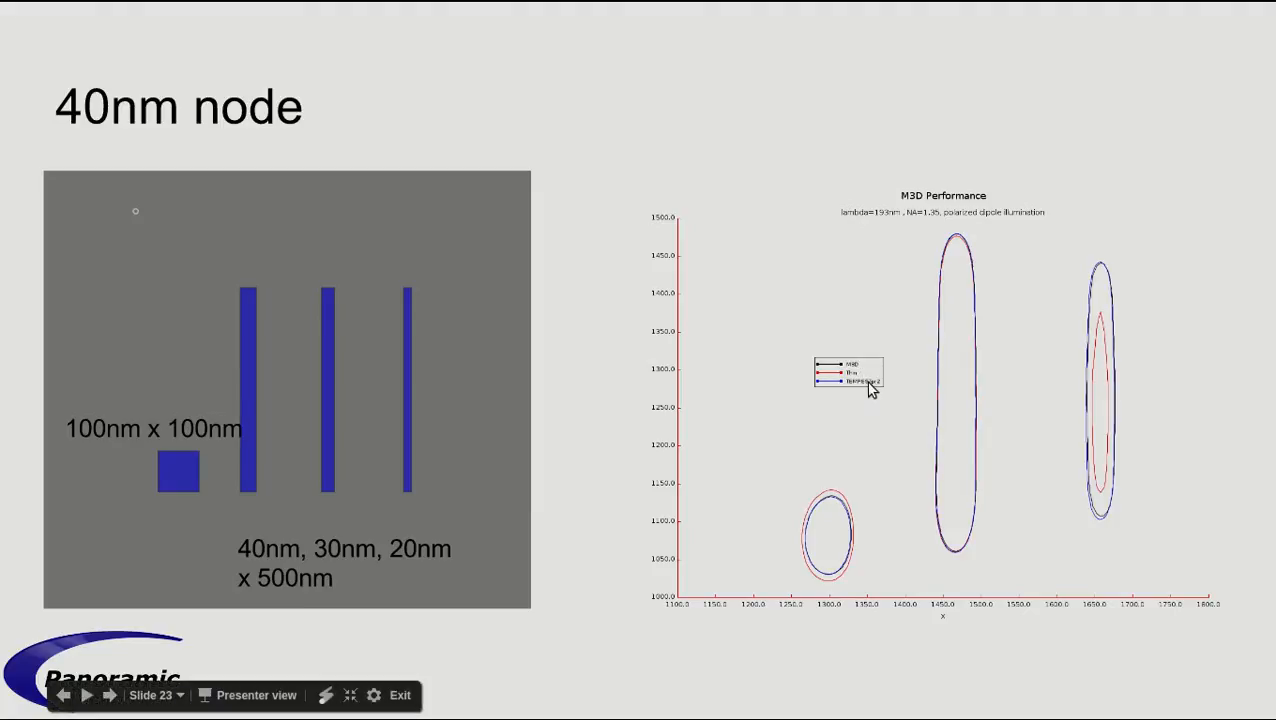
mouse_move(928, 400)
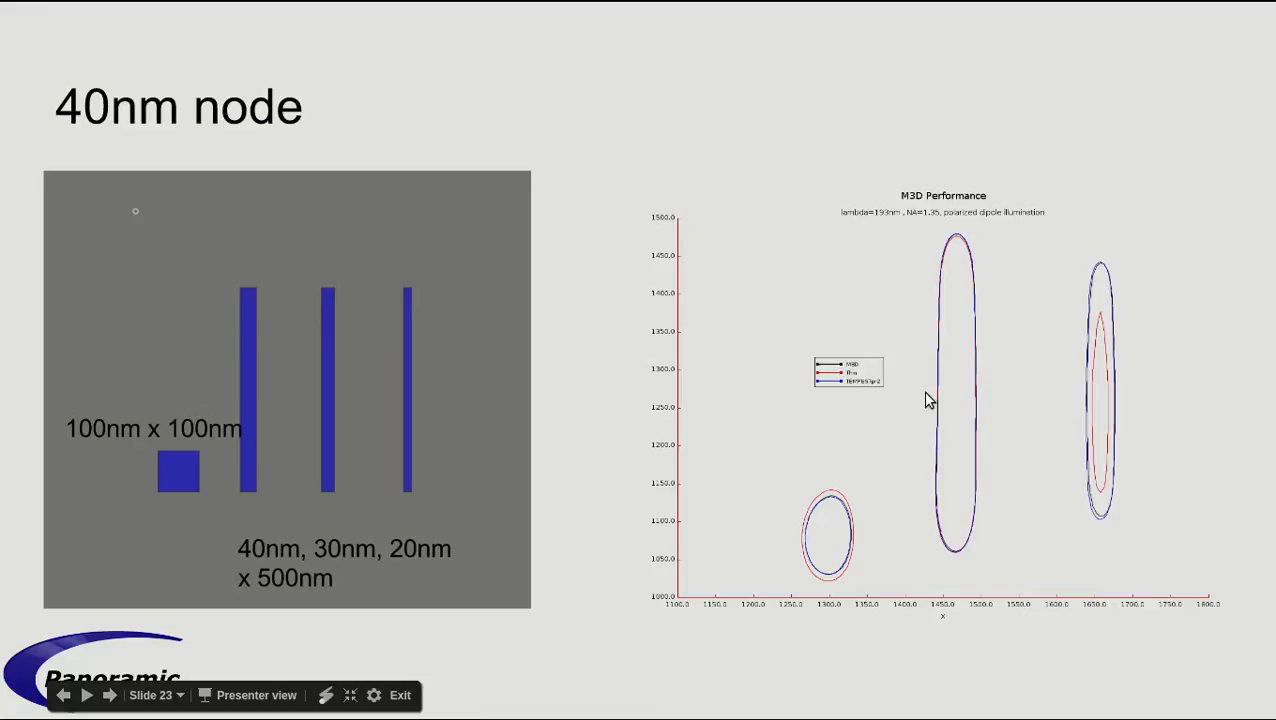
mouse_move(838, 506)
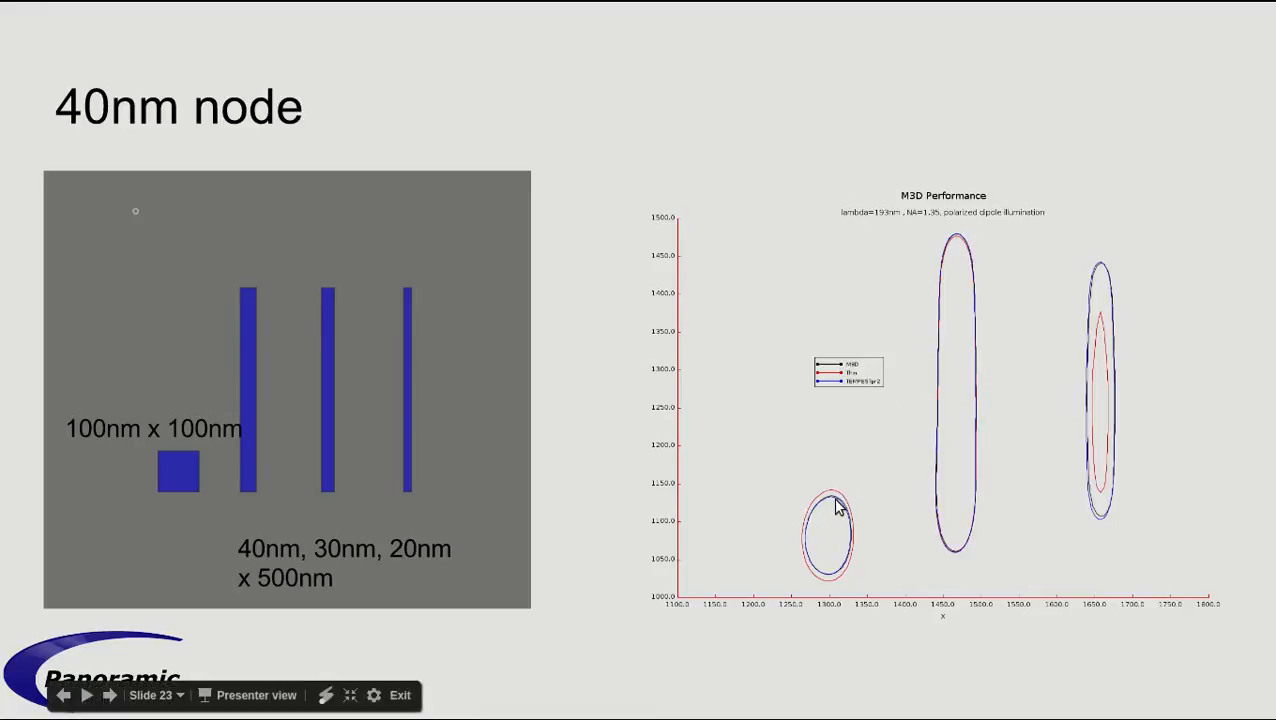
mouse_move(1090, 308)
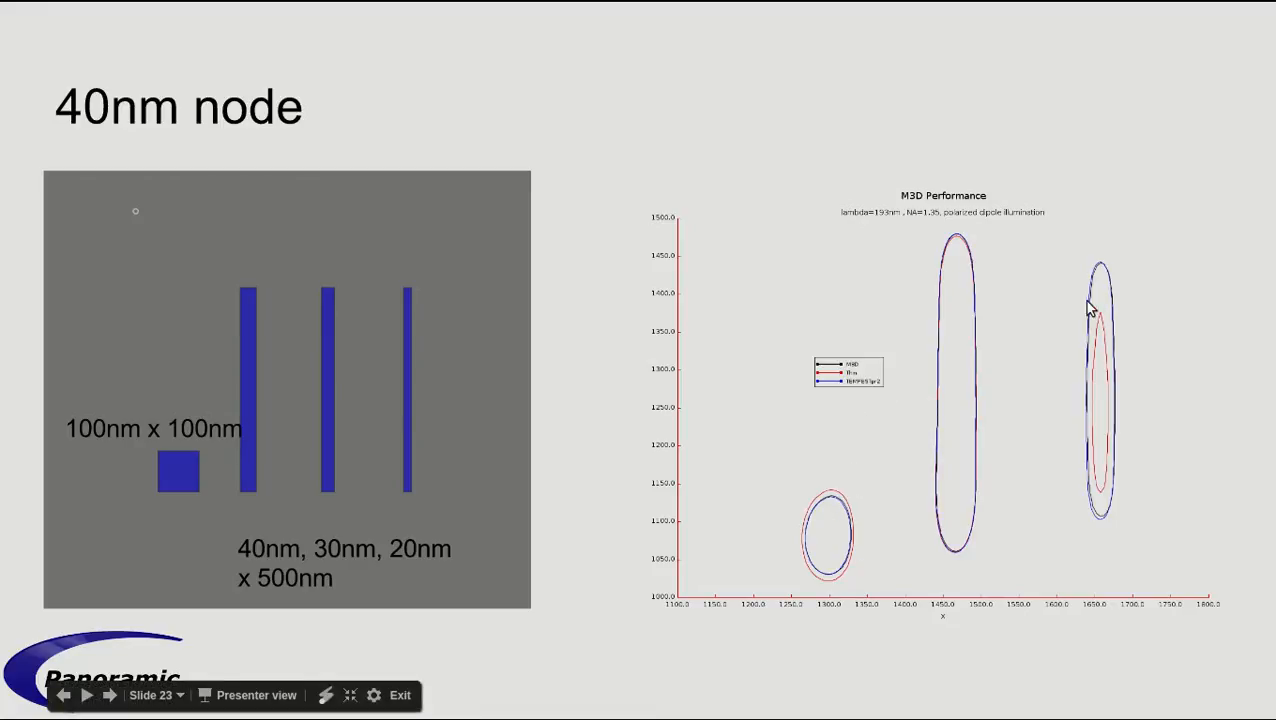
mouse_move(900, 418)
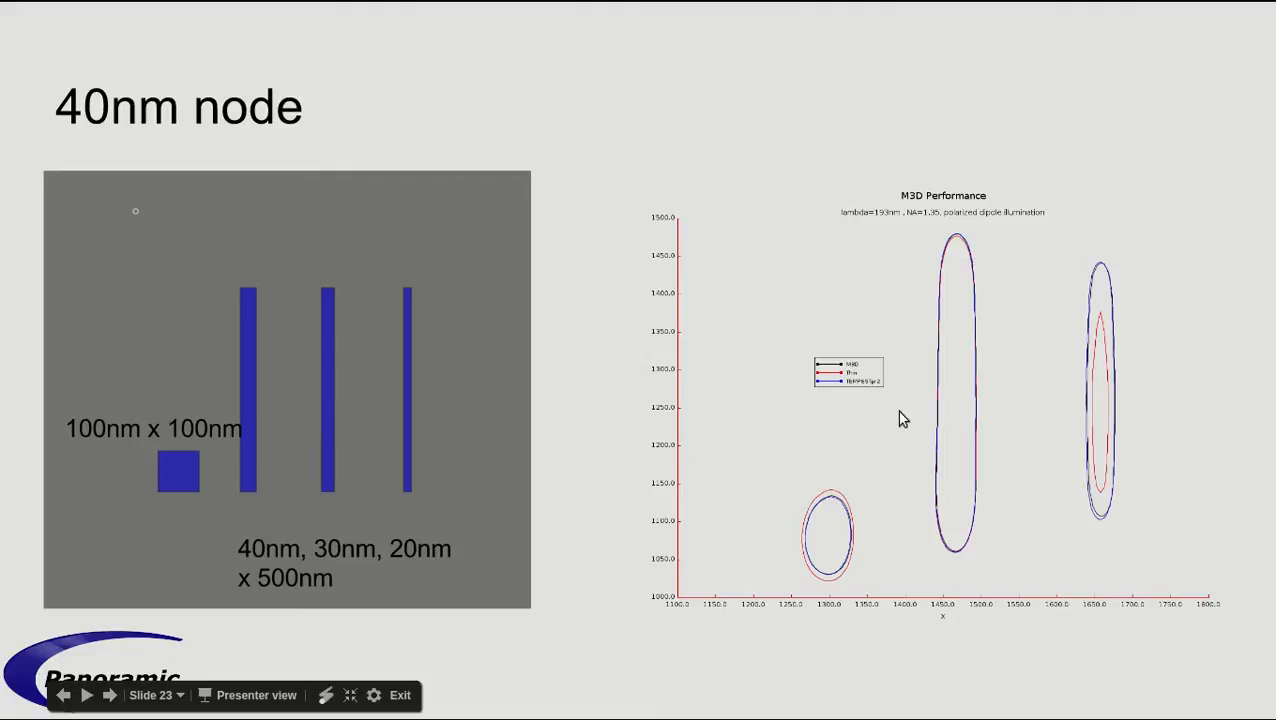
mouse_move(296, 440)
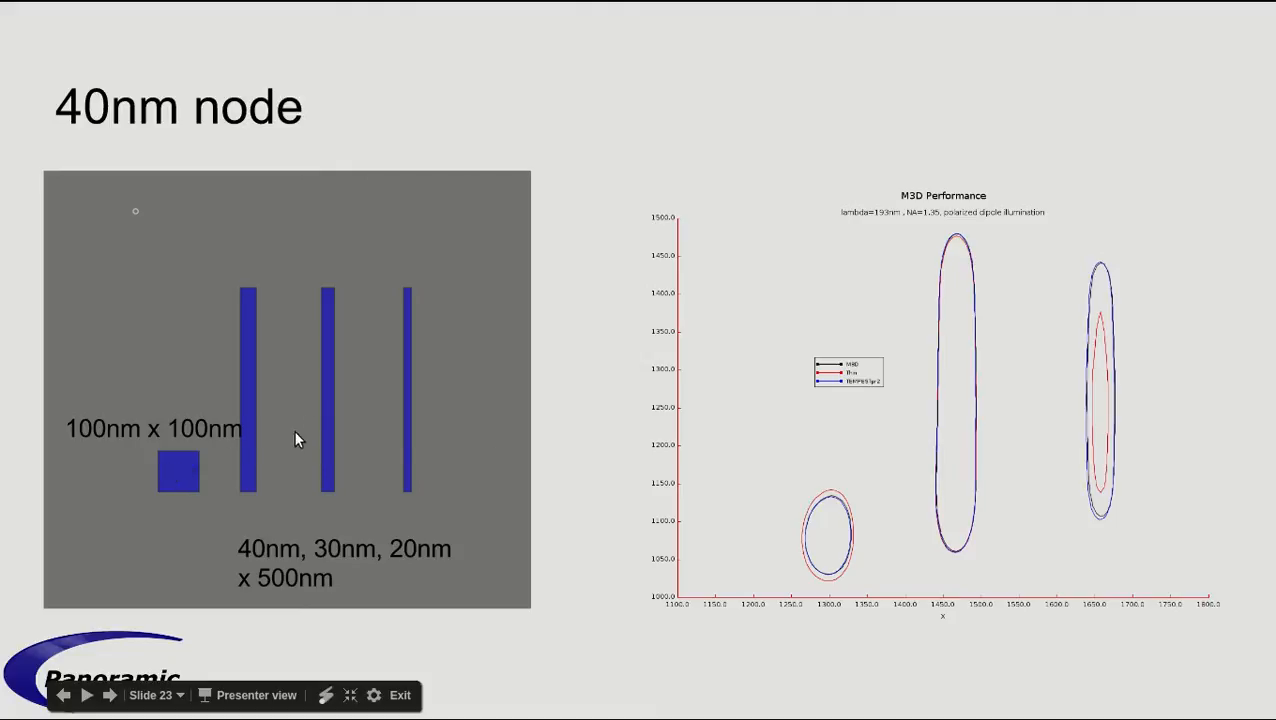
mouse_move(416, 402)
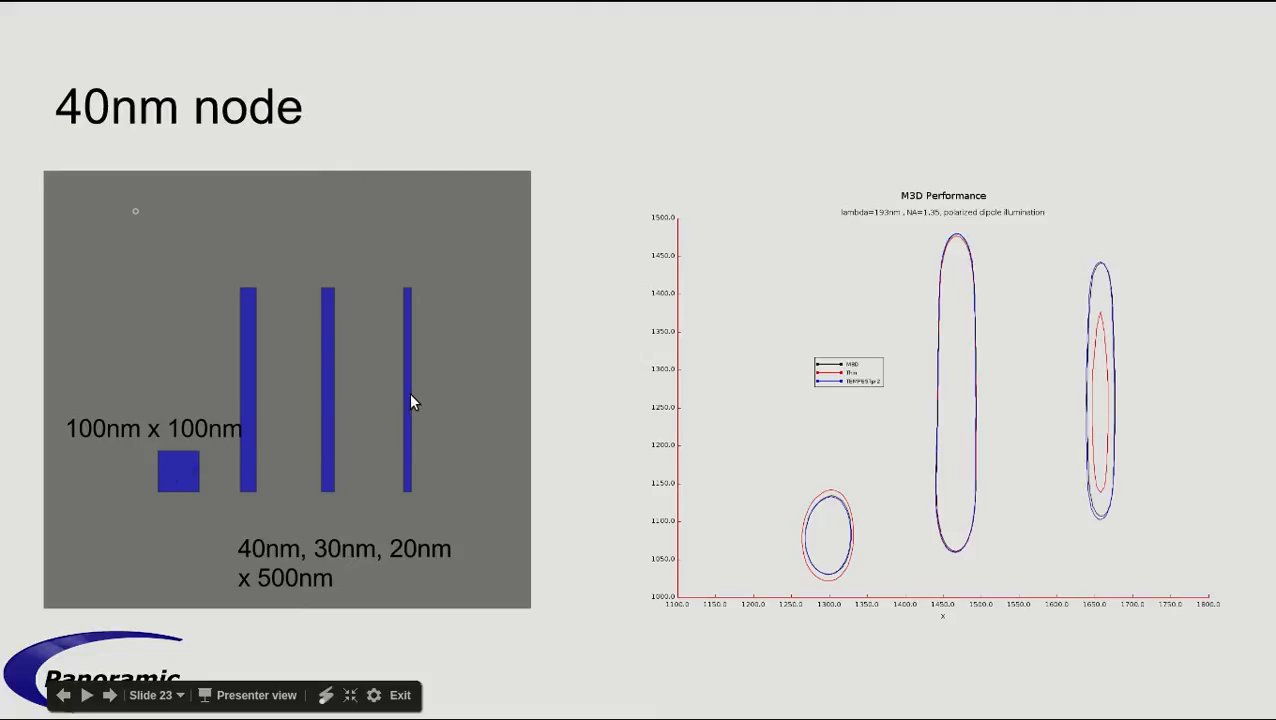
mouse_move(822, 510)
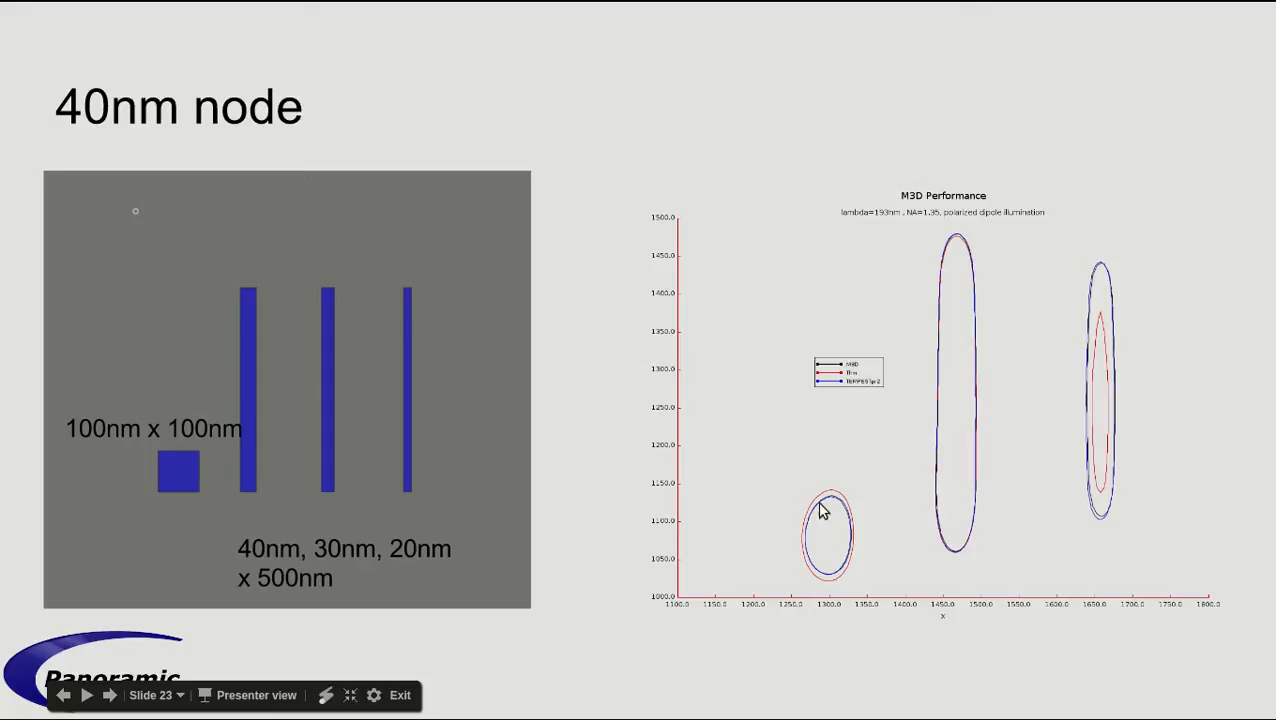
mouse_move(838, 502)
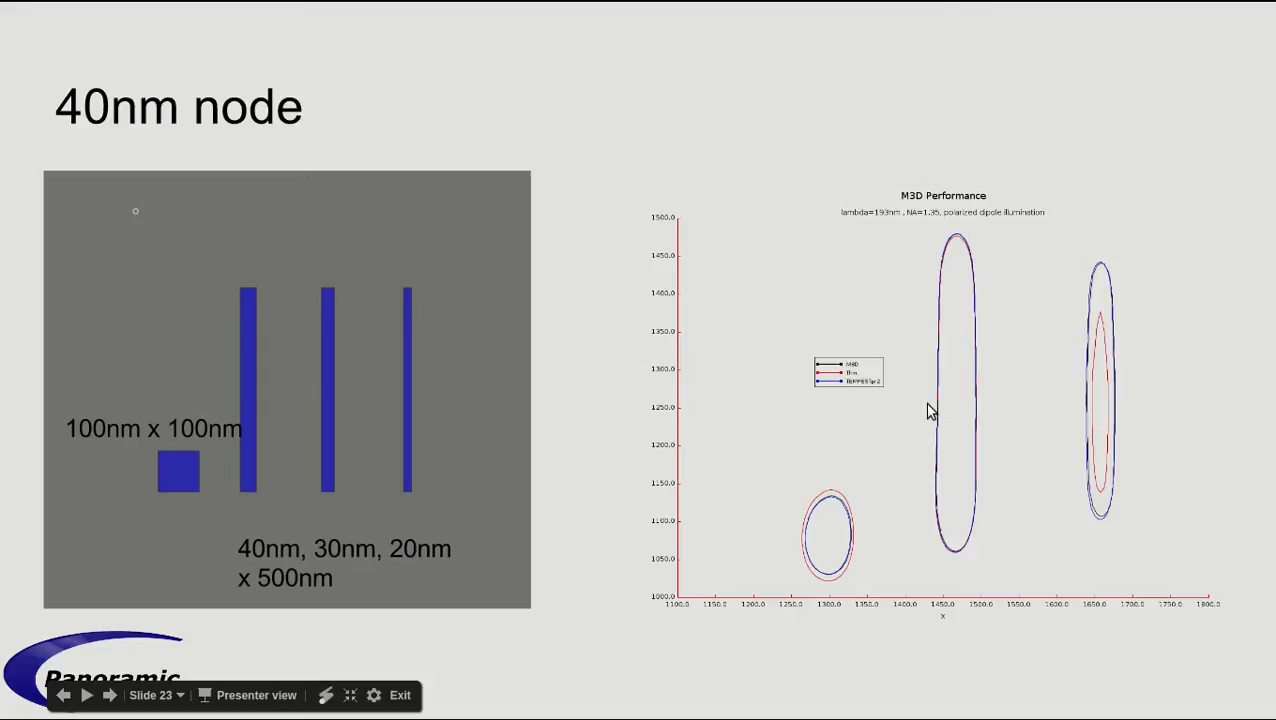
mouse_move(958, 244)
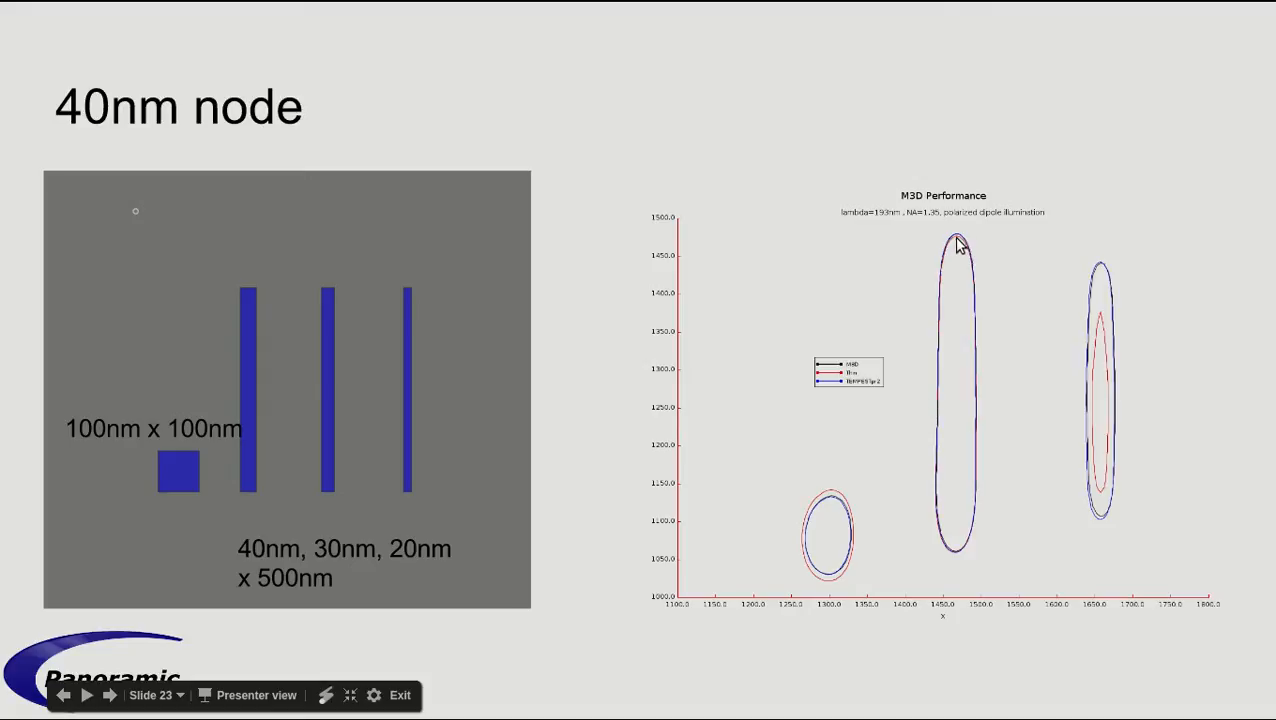
mouse_move(918, 400)
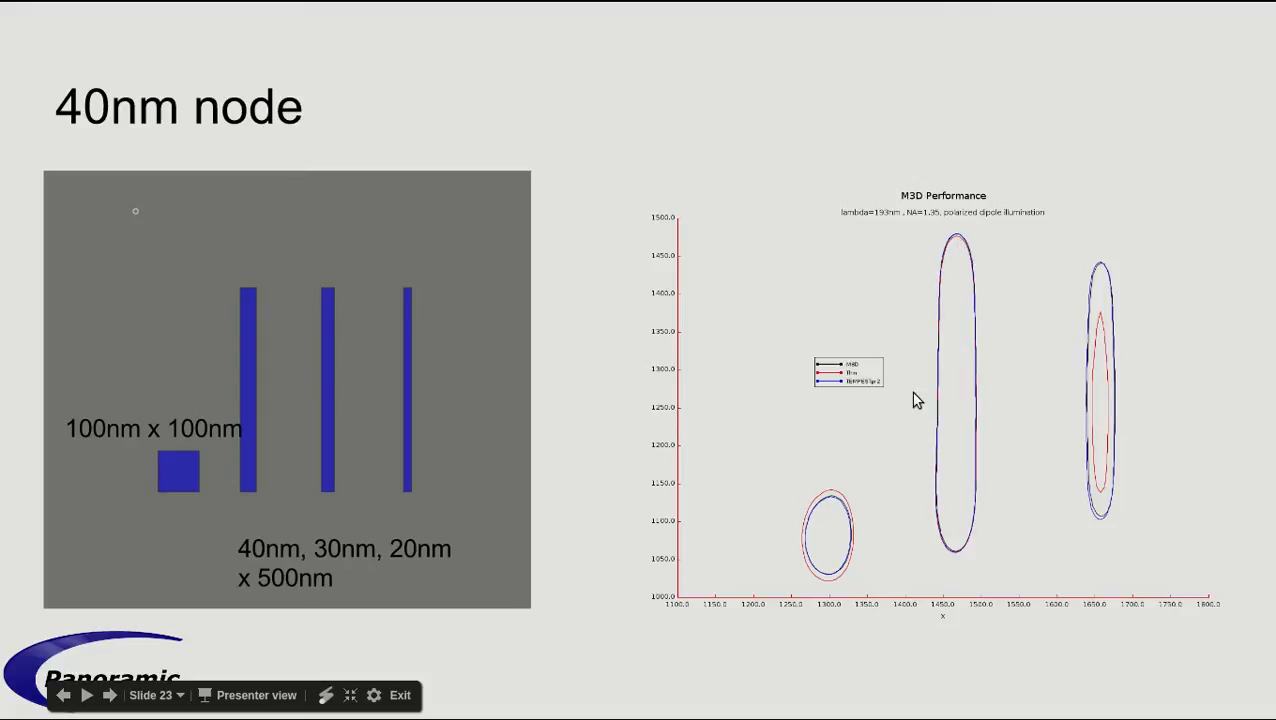
mouse_move(830, 548)
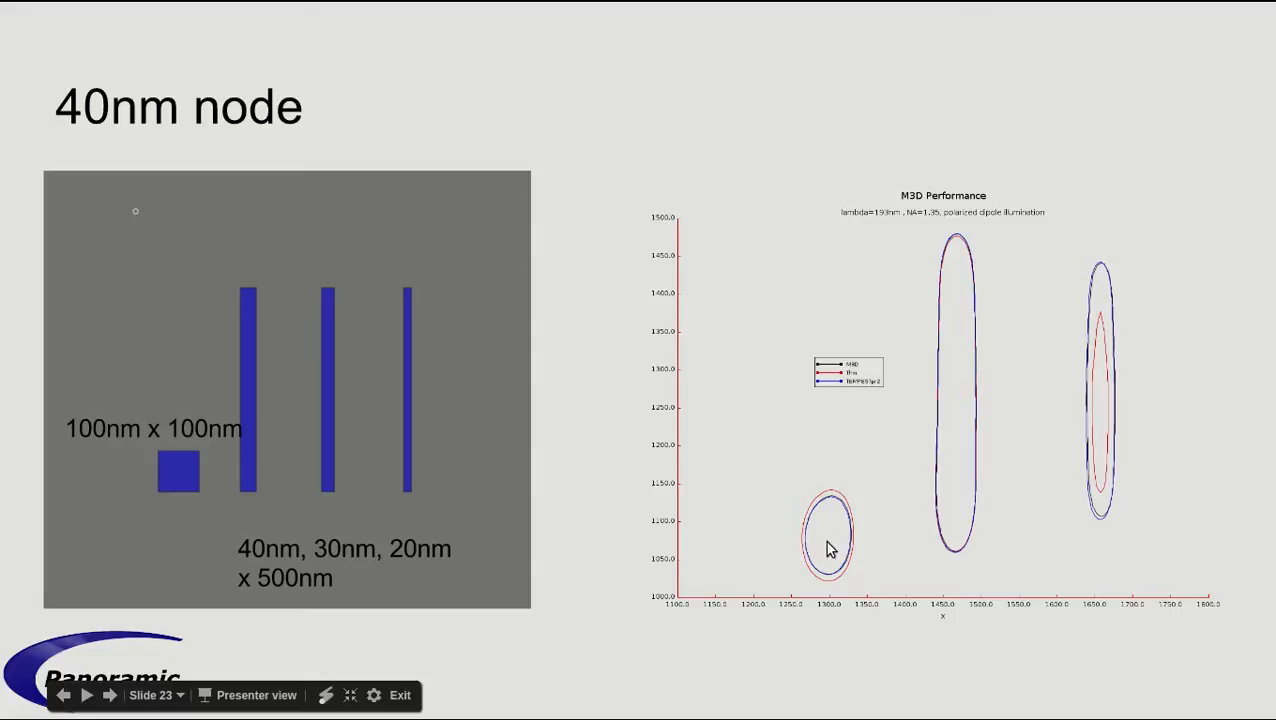
mouse_move(834, 504)
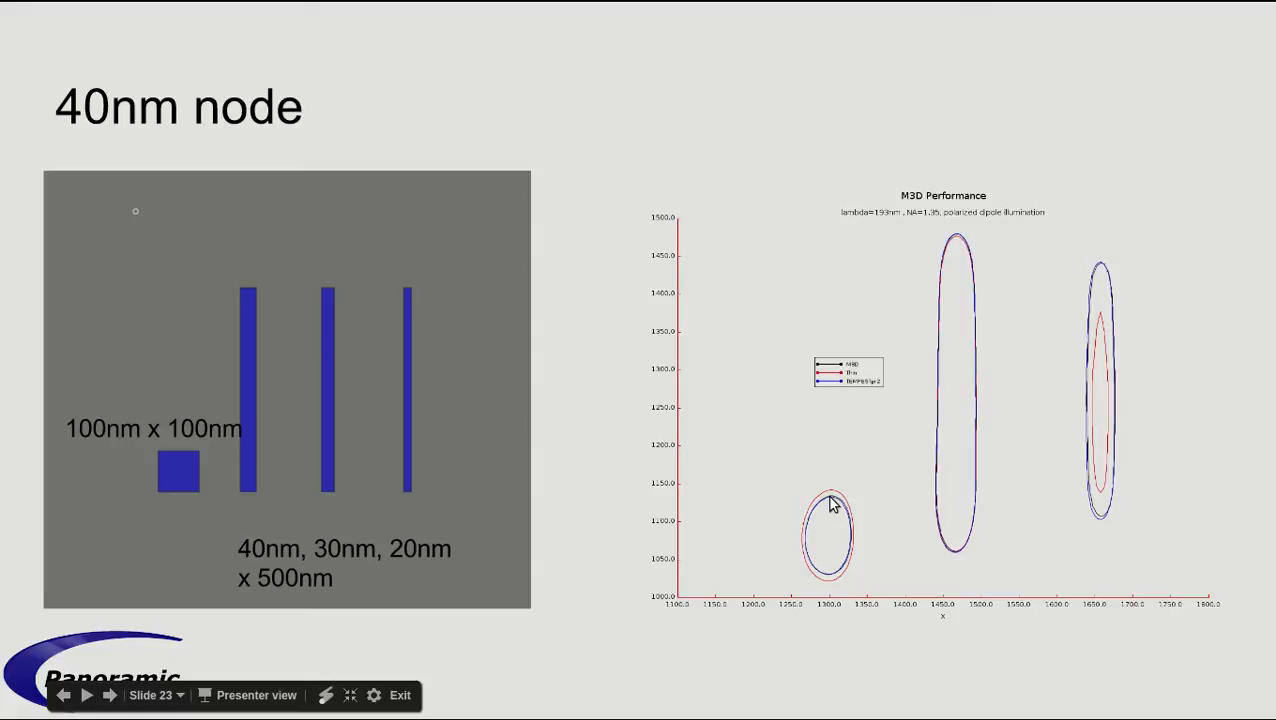